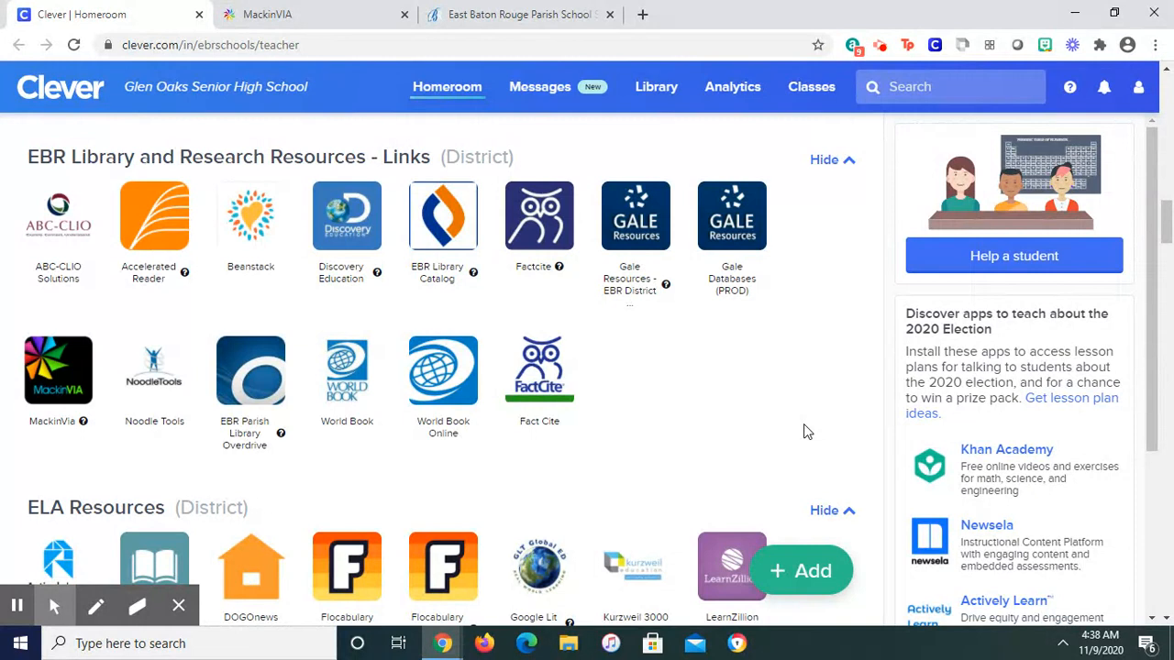
mouse_move(720, 353)
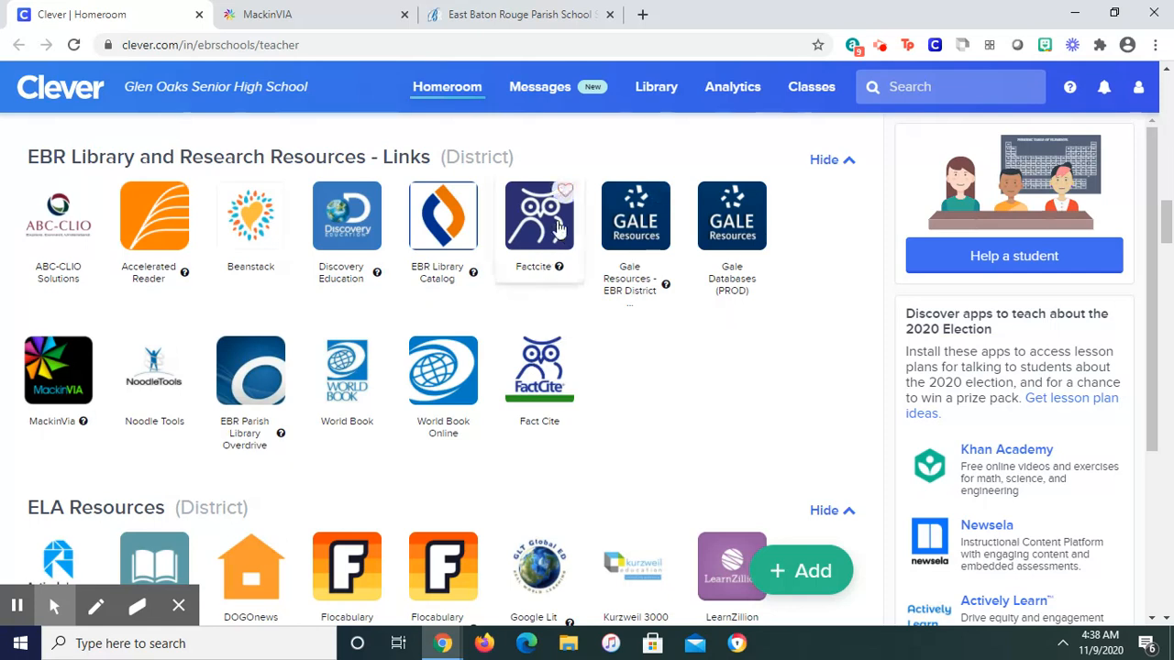
mouse_move(682, 364)
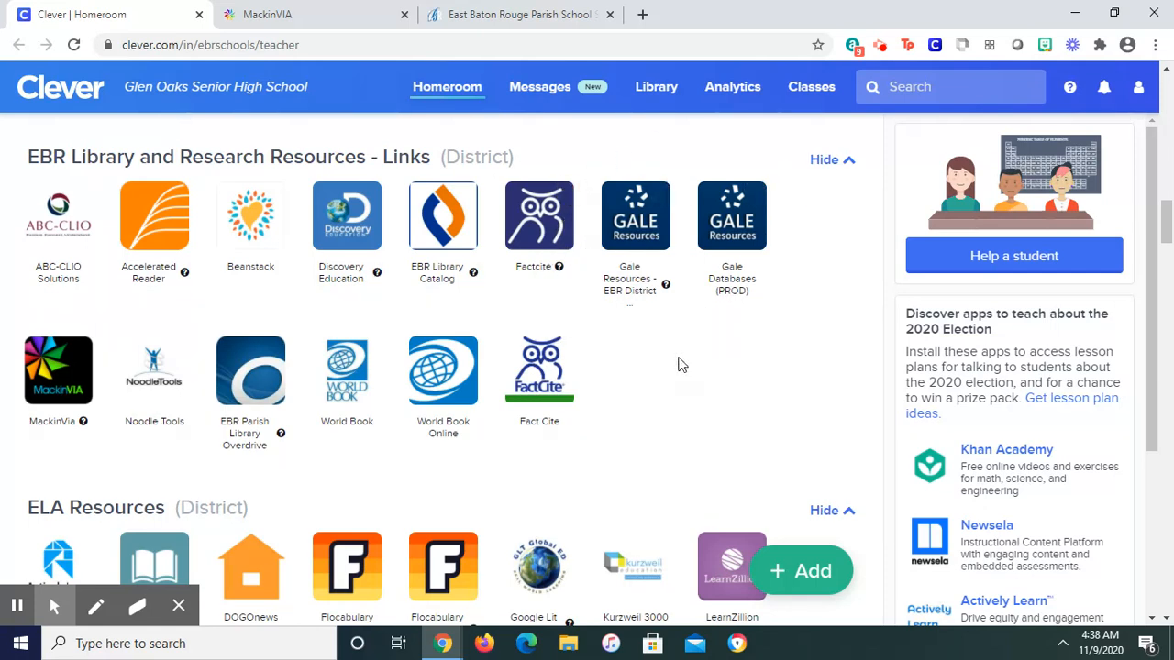
mouse_move(645, 395)
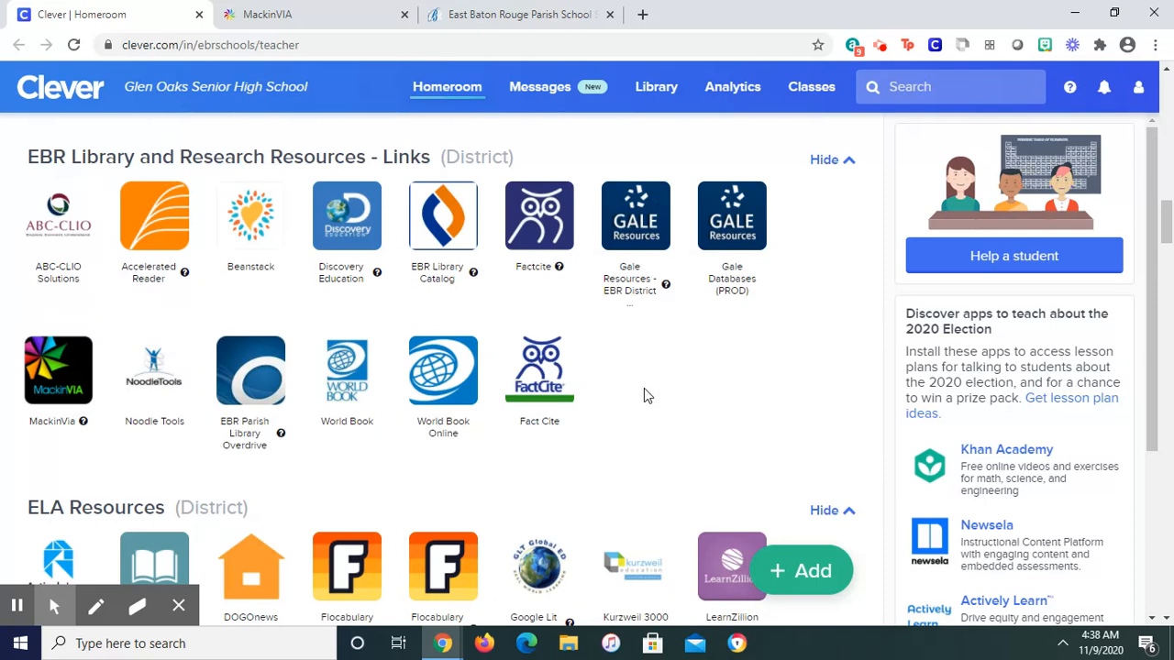
mouse_move(419, 132)
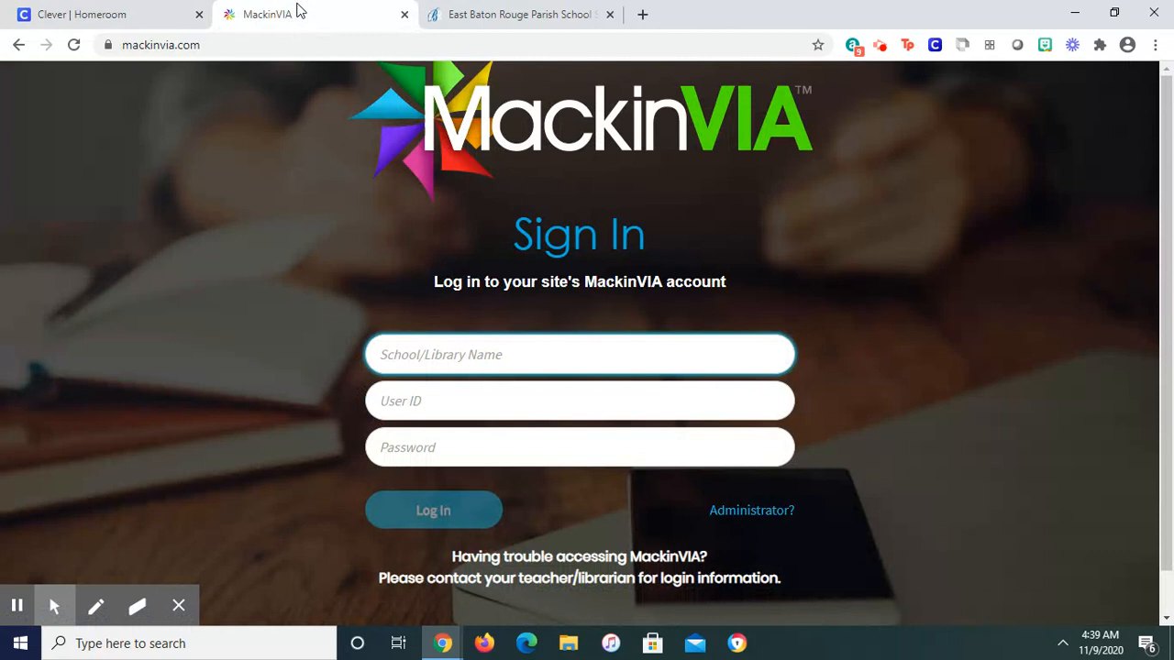
mouse_move(380, 258)
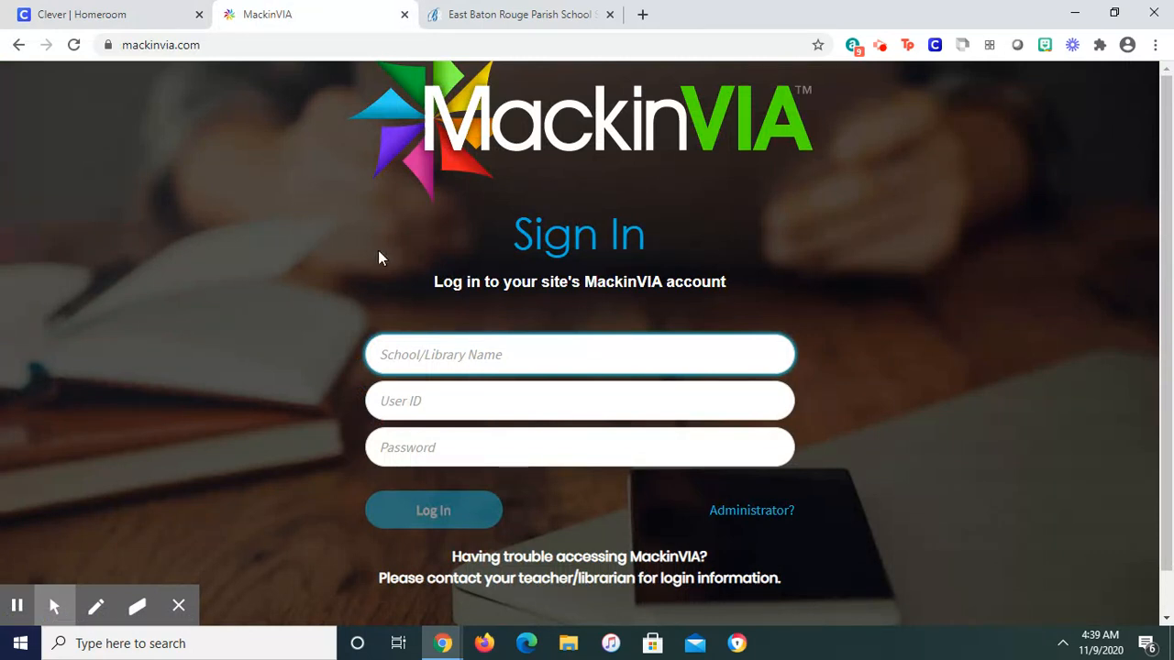
mouse_move(406, 315)
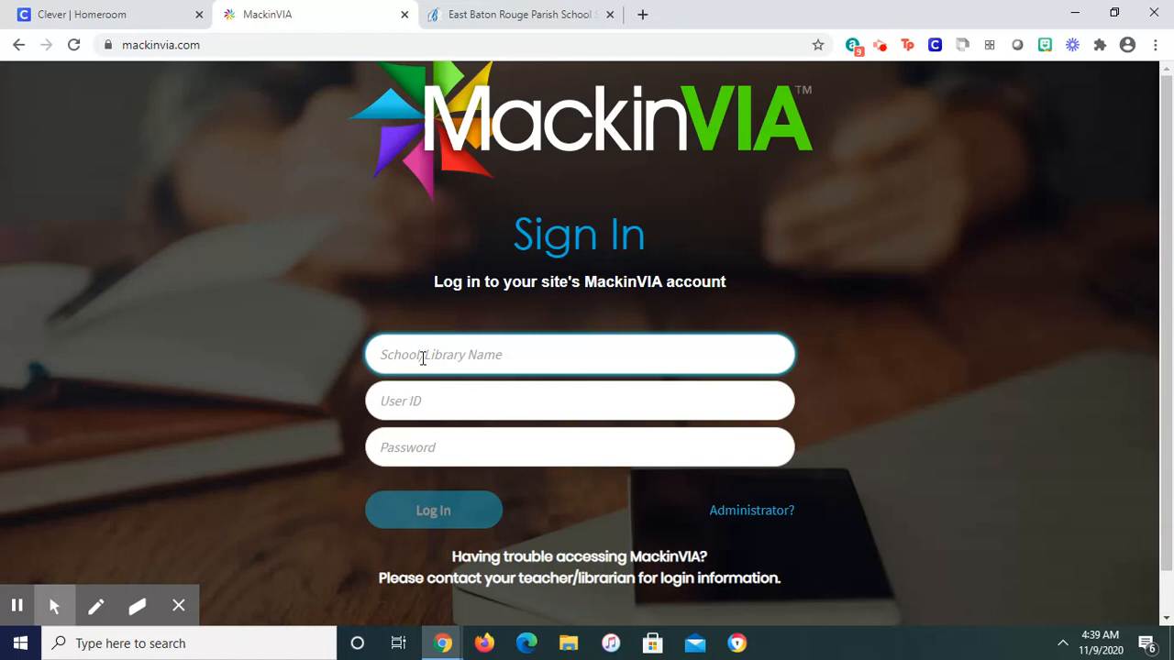
Go from the district's Families page to Library Research Tools and scroll to the Middle/High tools
left_click(520, 14)
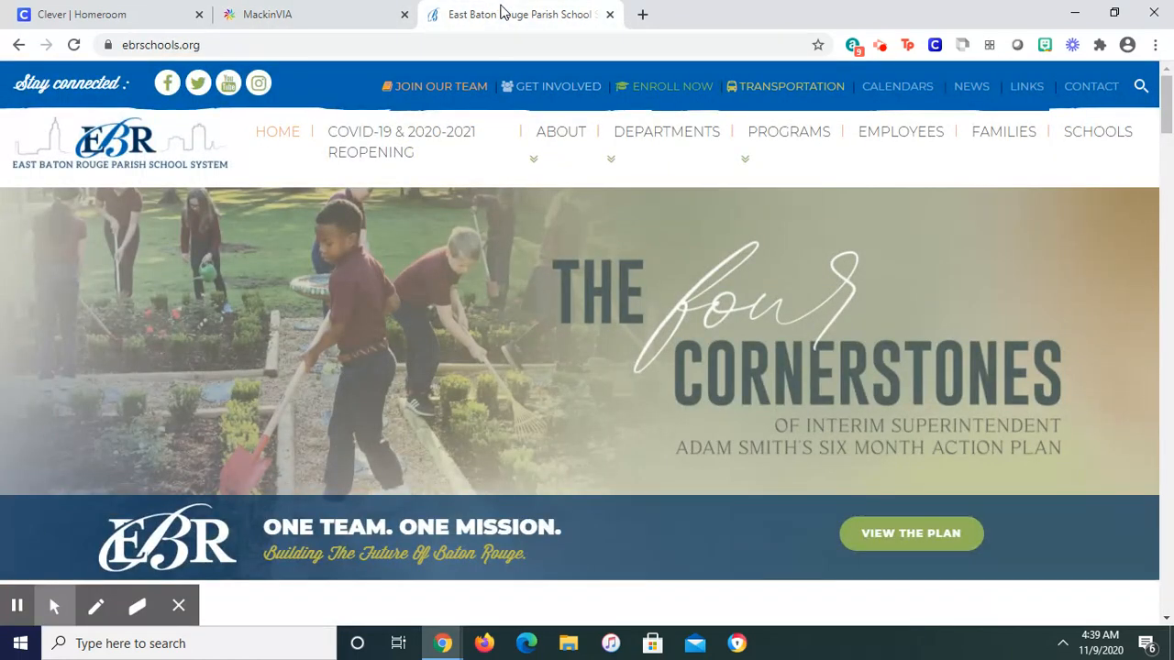
mouse_move(1004, 132)
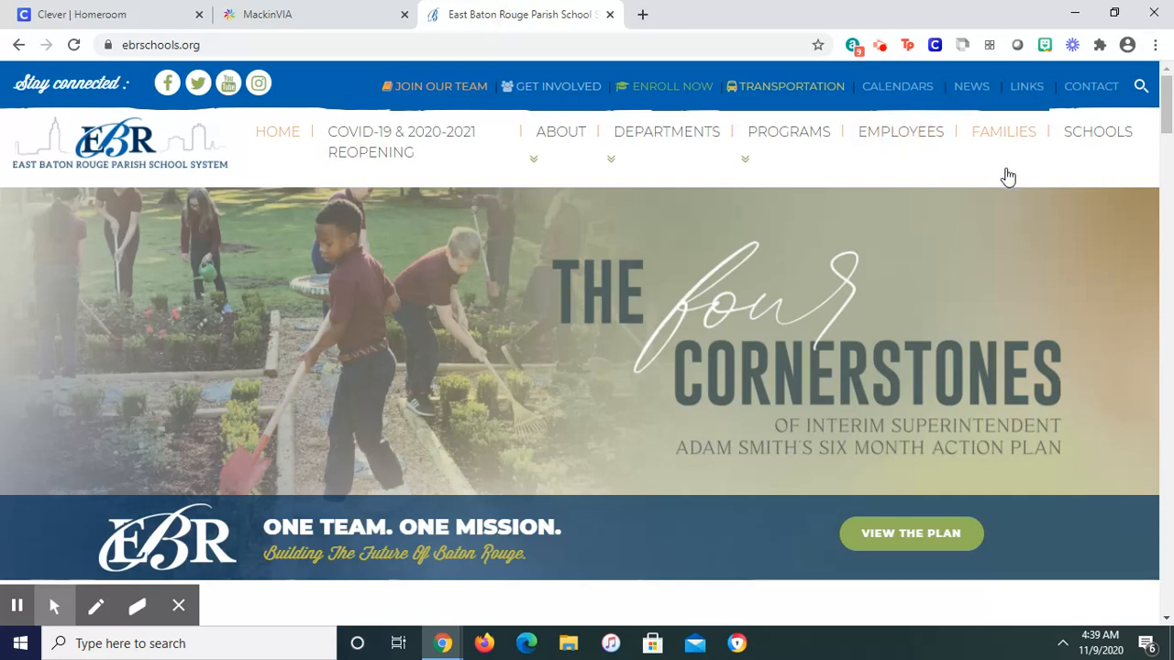
left_click(1003, 131)
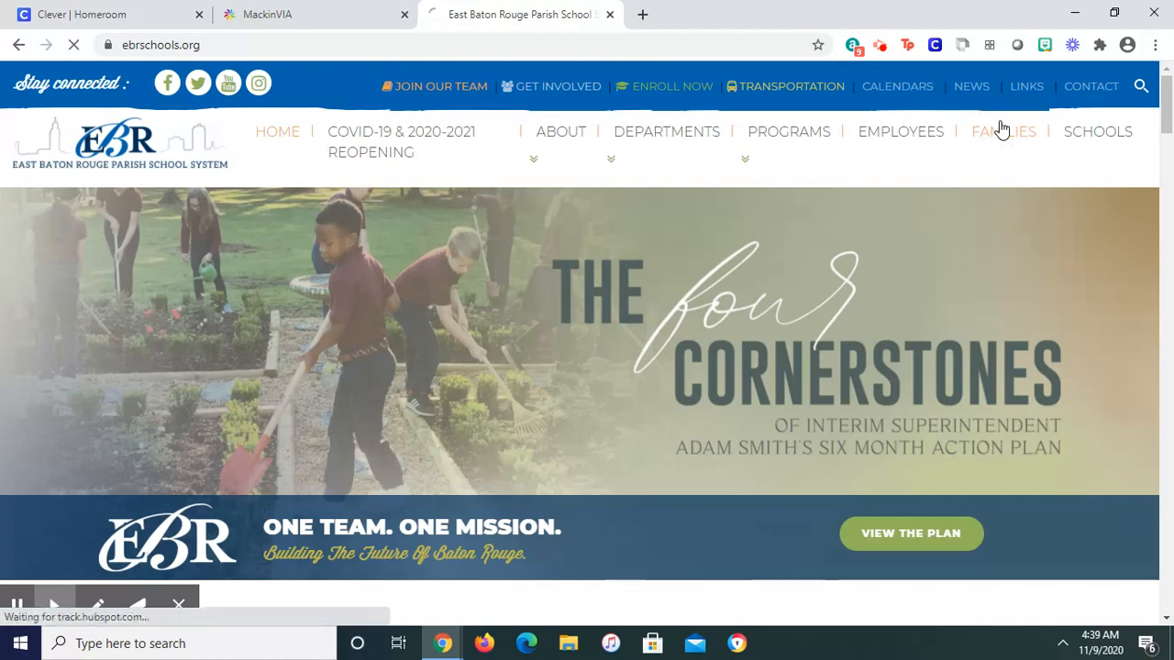
left_click(1003, 131)
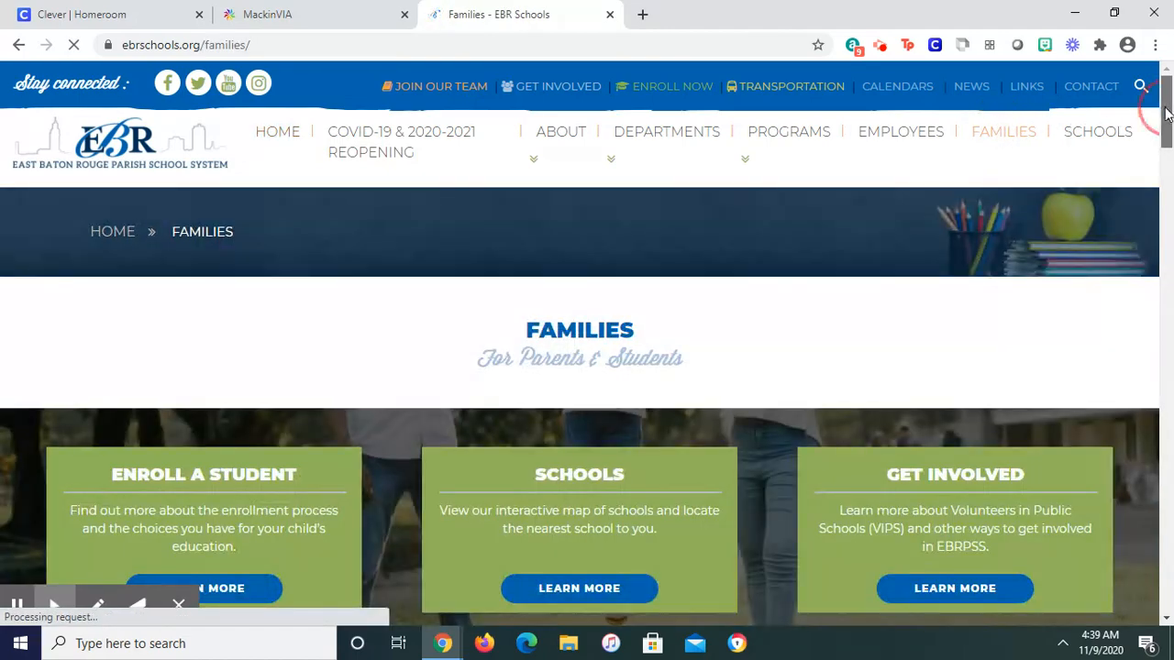
scroll("down", 3)
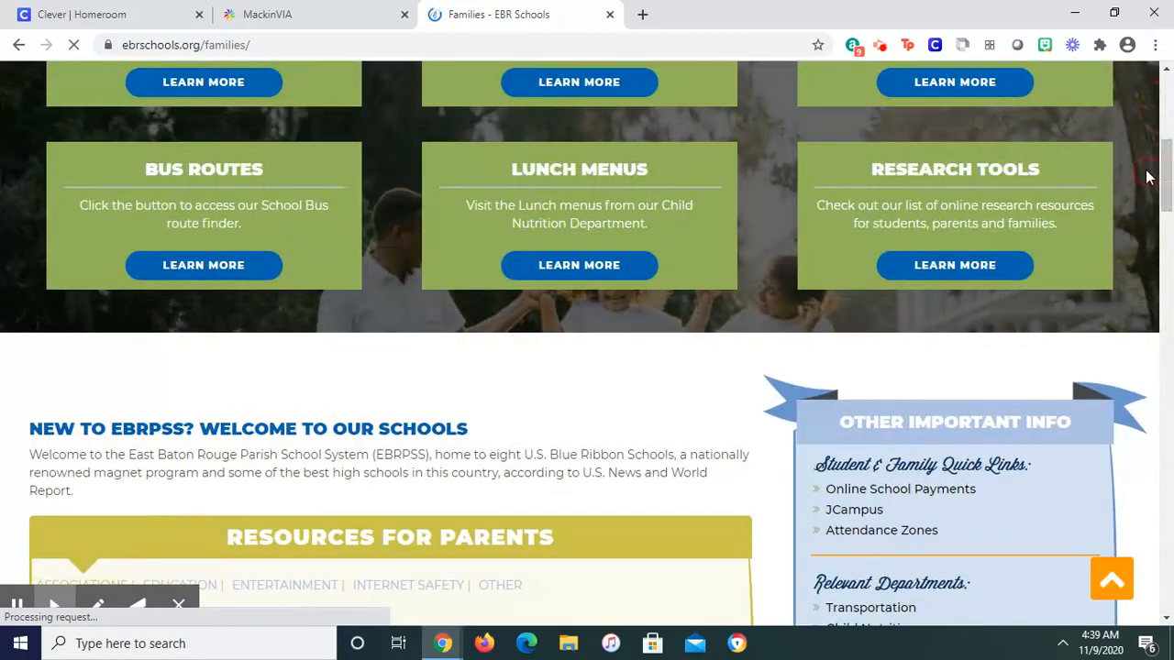
left_click(954, 265)
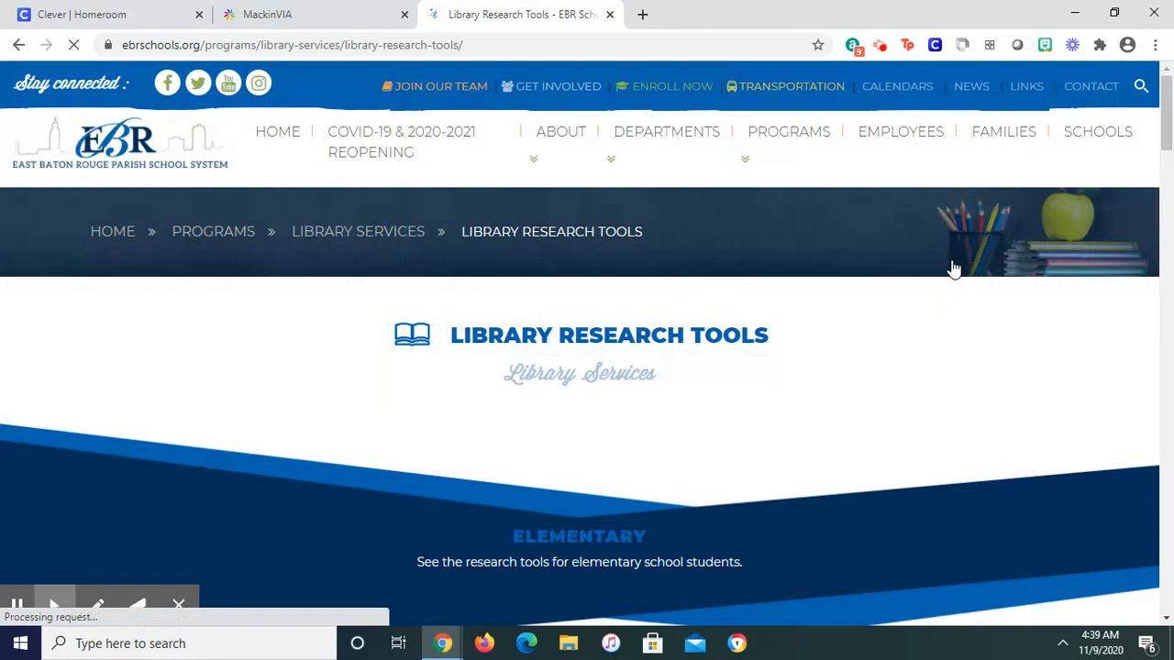
scroll("down", 3)
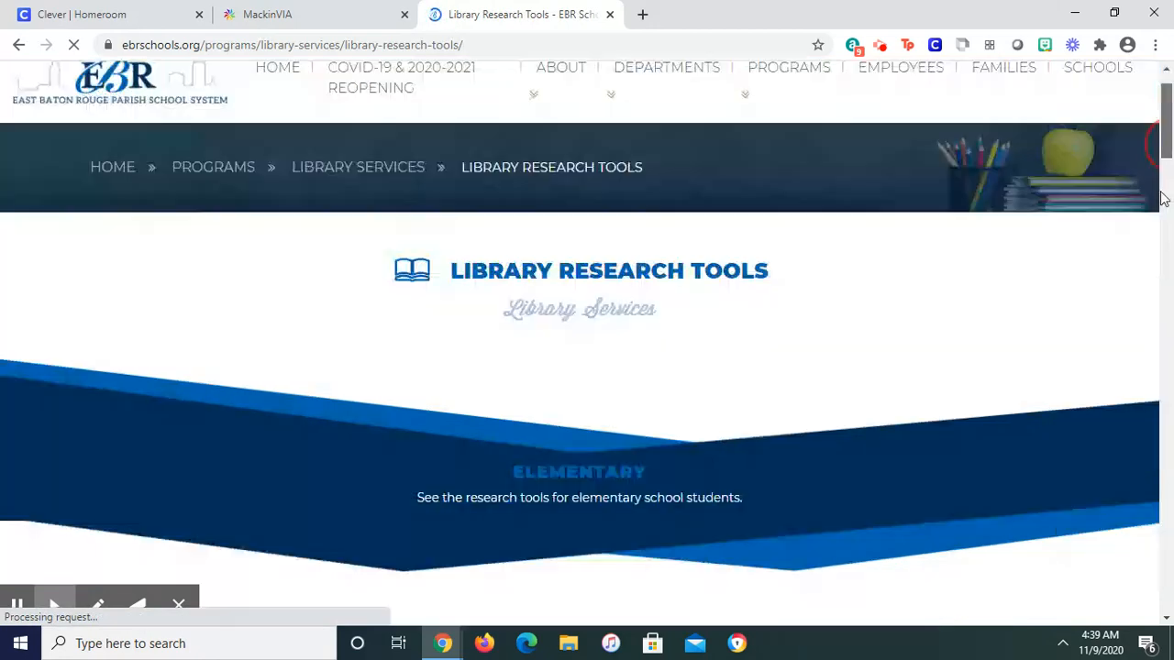
scroll("down", 3)
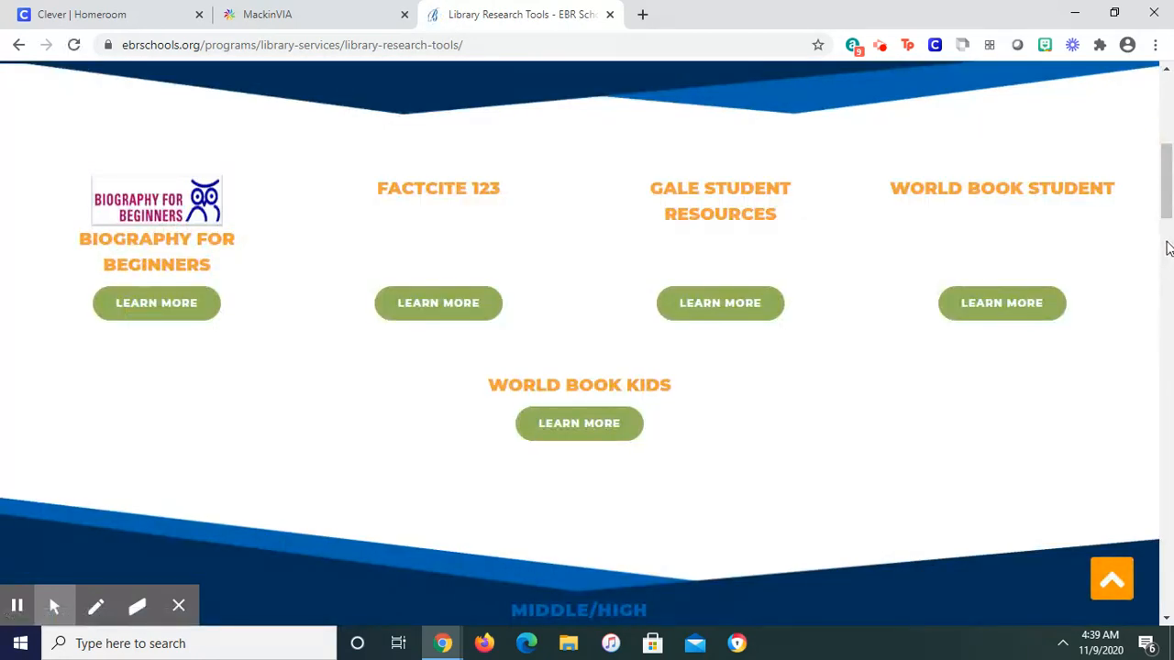
scroll("down", 3)
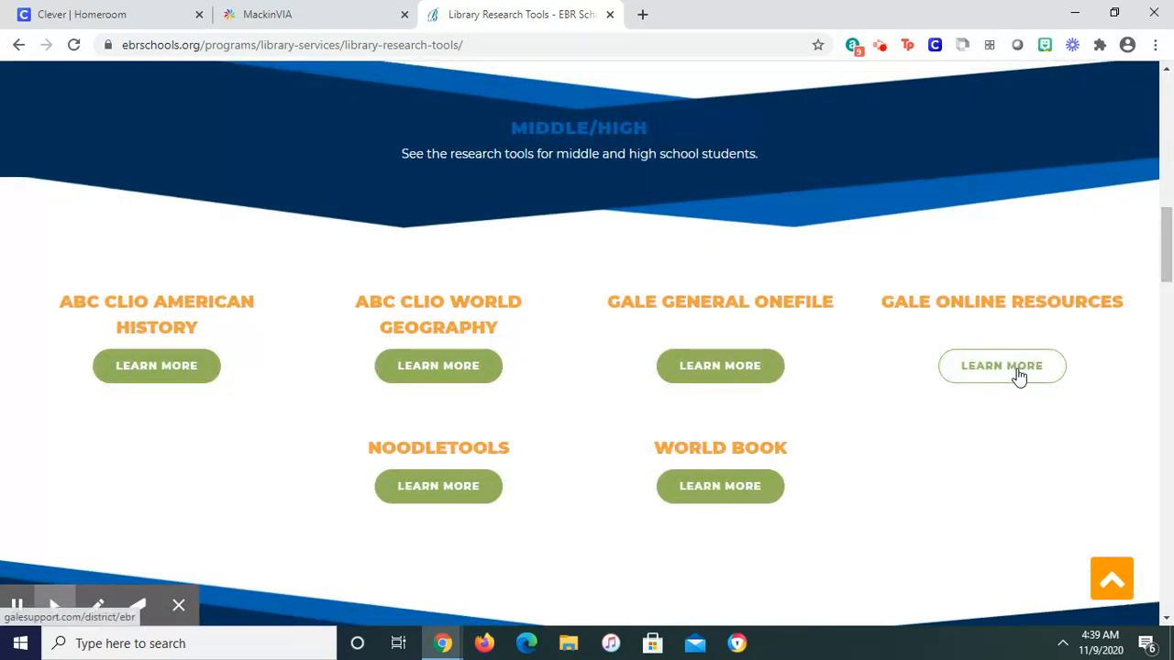
Open the Gale Online Resources portal and choose Glen Oaks High under High Schools
left_click(1001, 366)
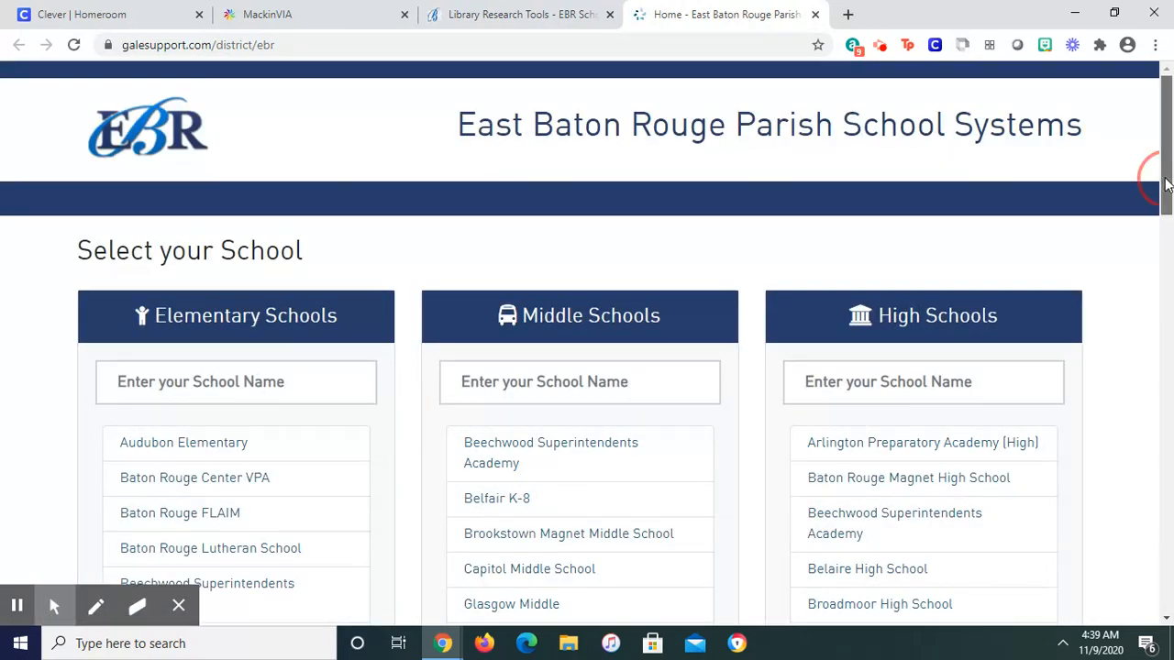
scroll("down", 3)
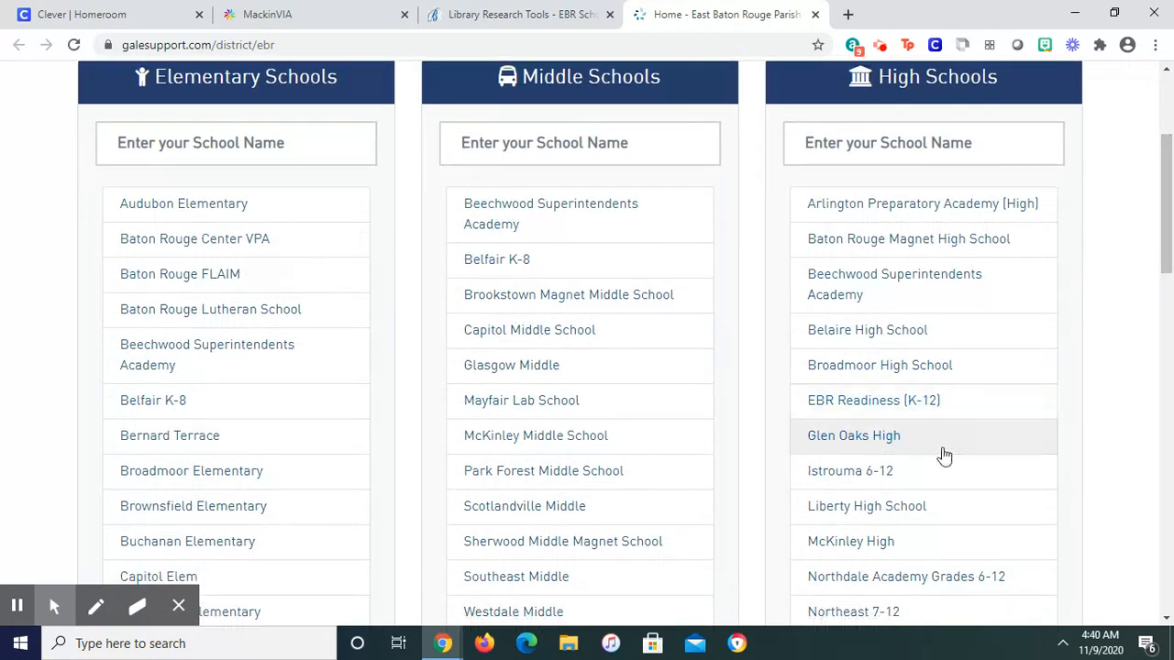
left_click(853, 435)
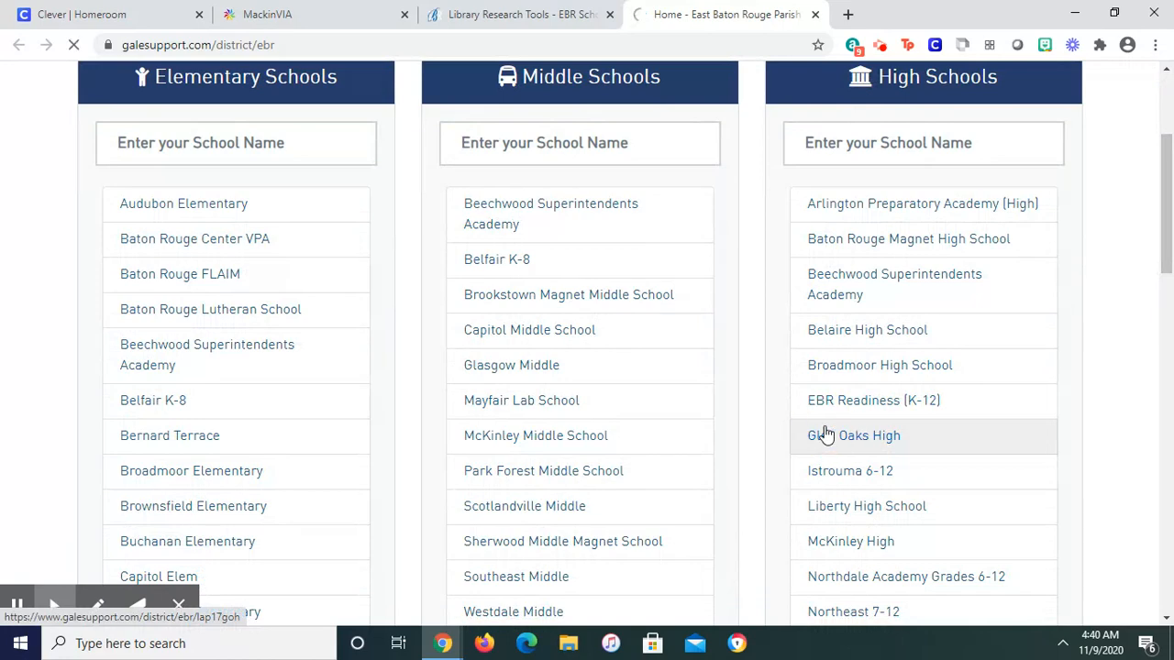
left_click(853, 436)
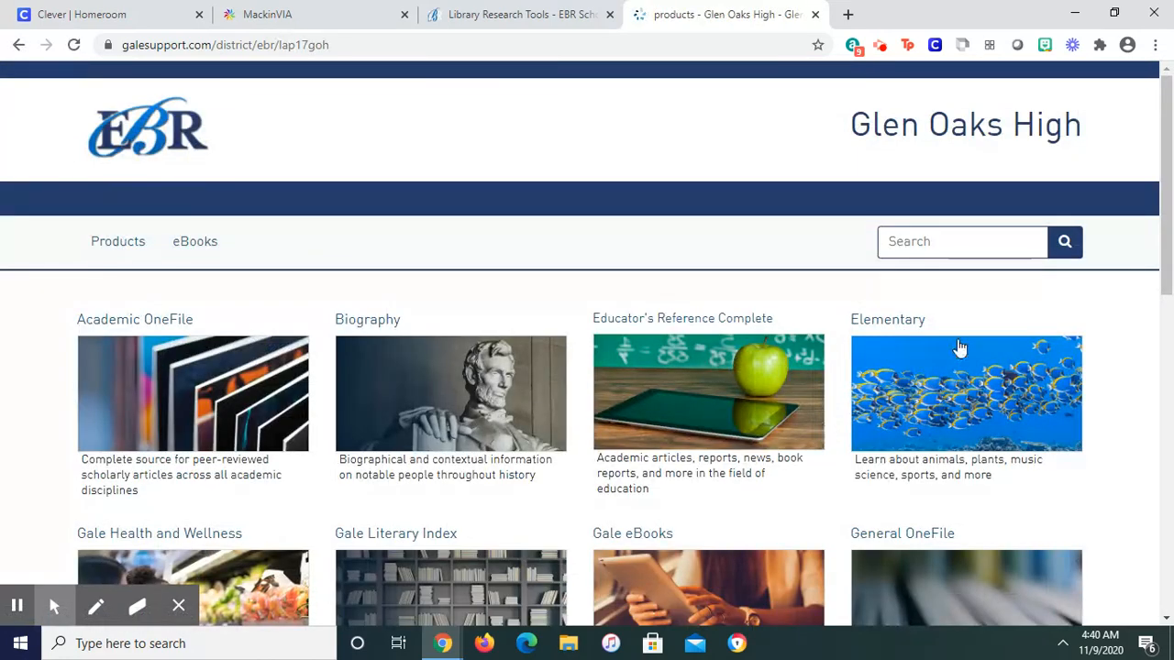
Browse Glen Oaks High's Gale product list and launch Gale In Context: Science
scroll("down", 3)
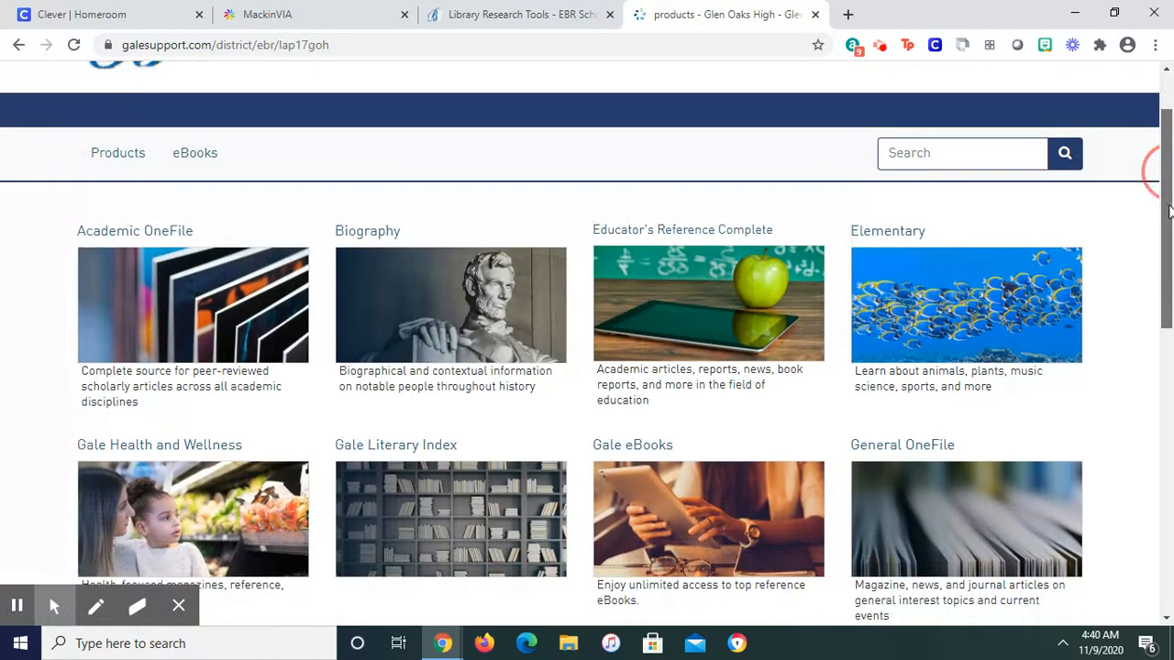
scroll("down", 3)
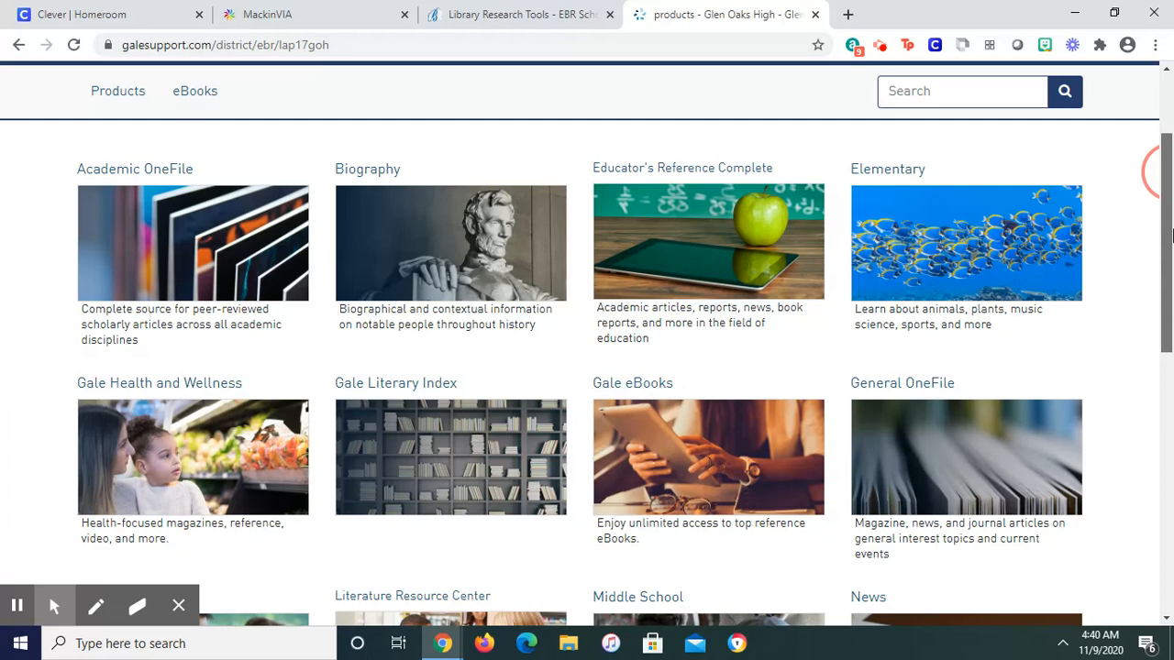
scroll("down", 3)
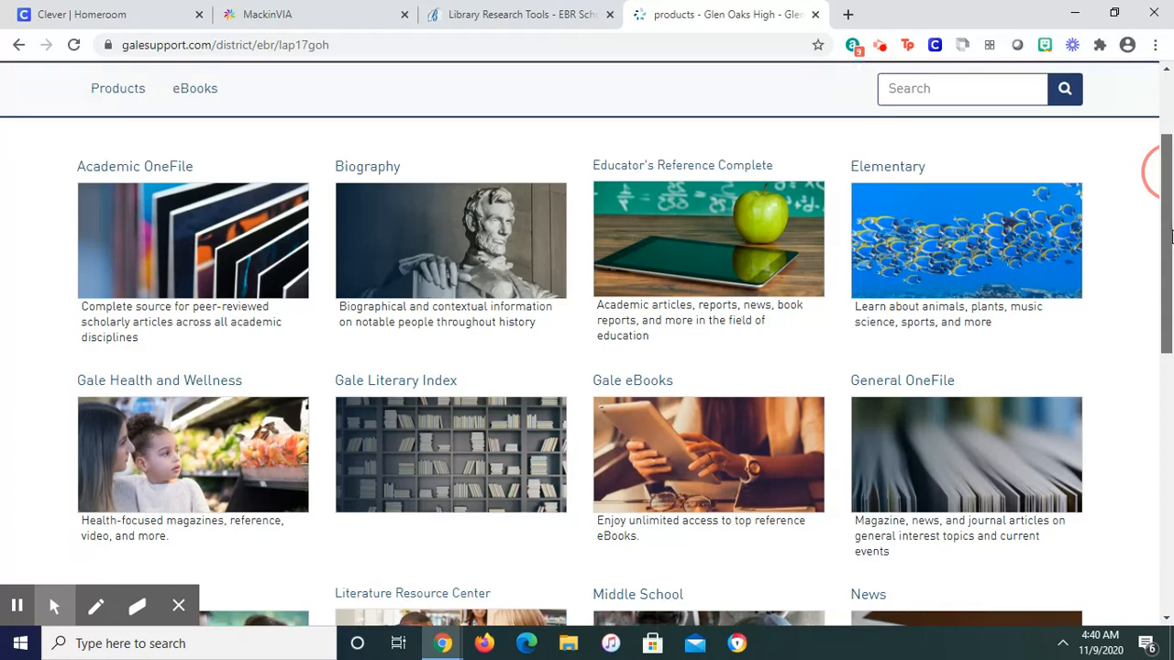
scroll("down", 3)
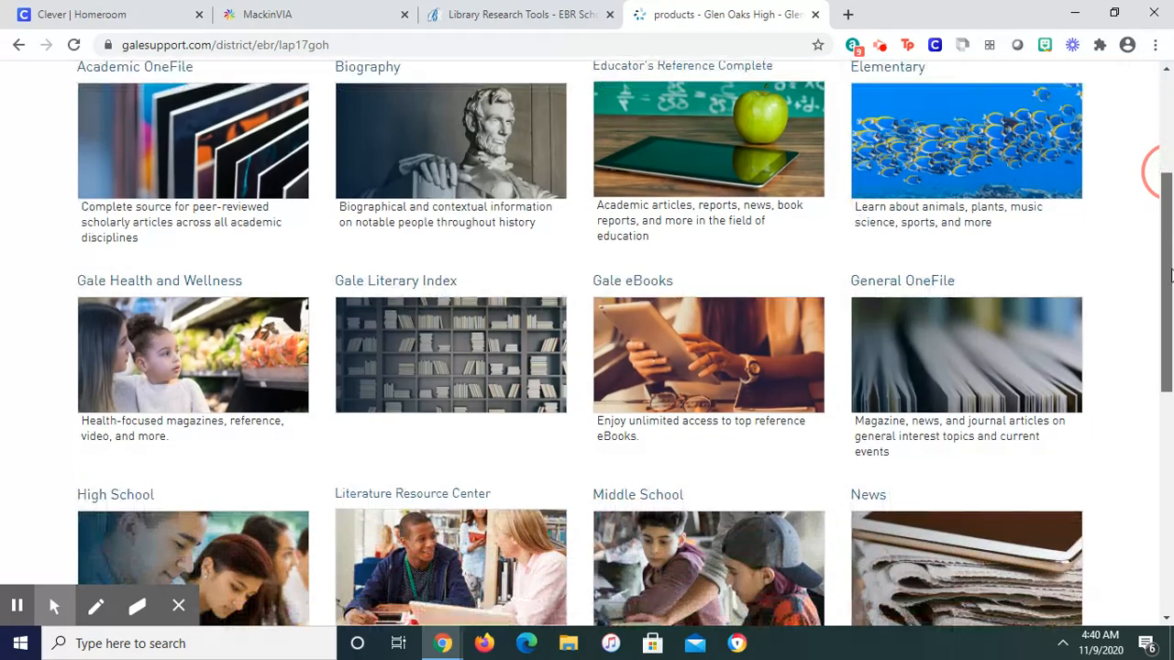
scroll("down", 3)
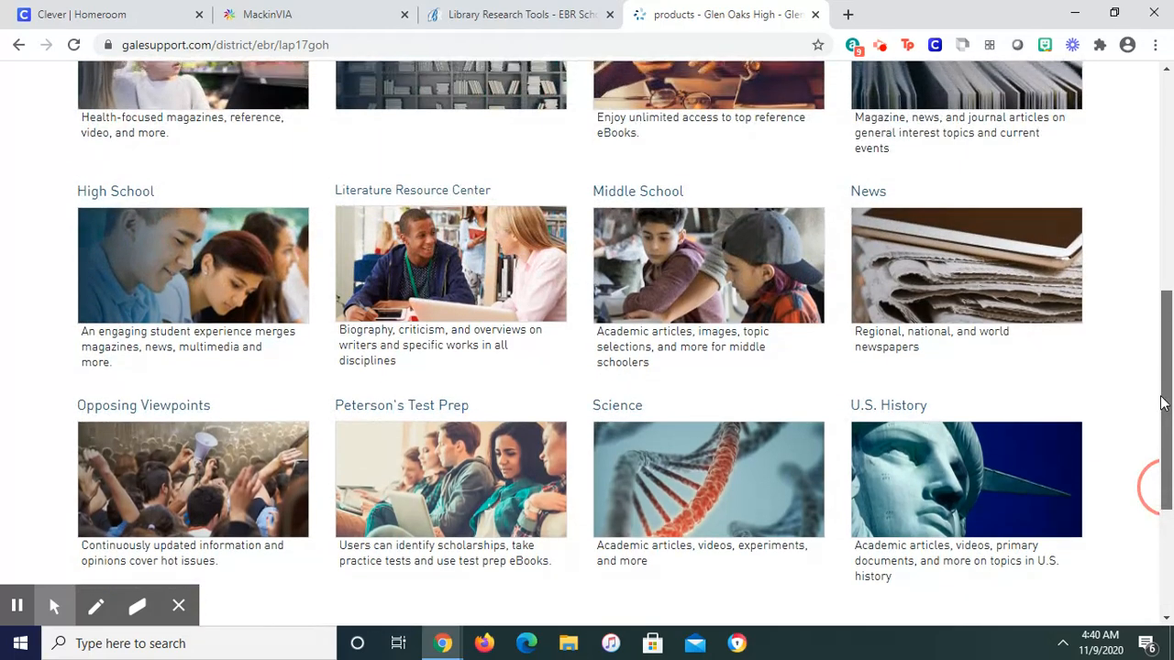
scroll("down", 3)
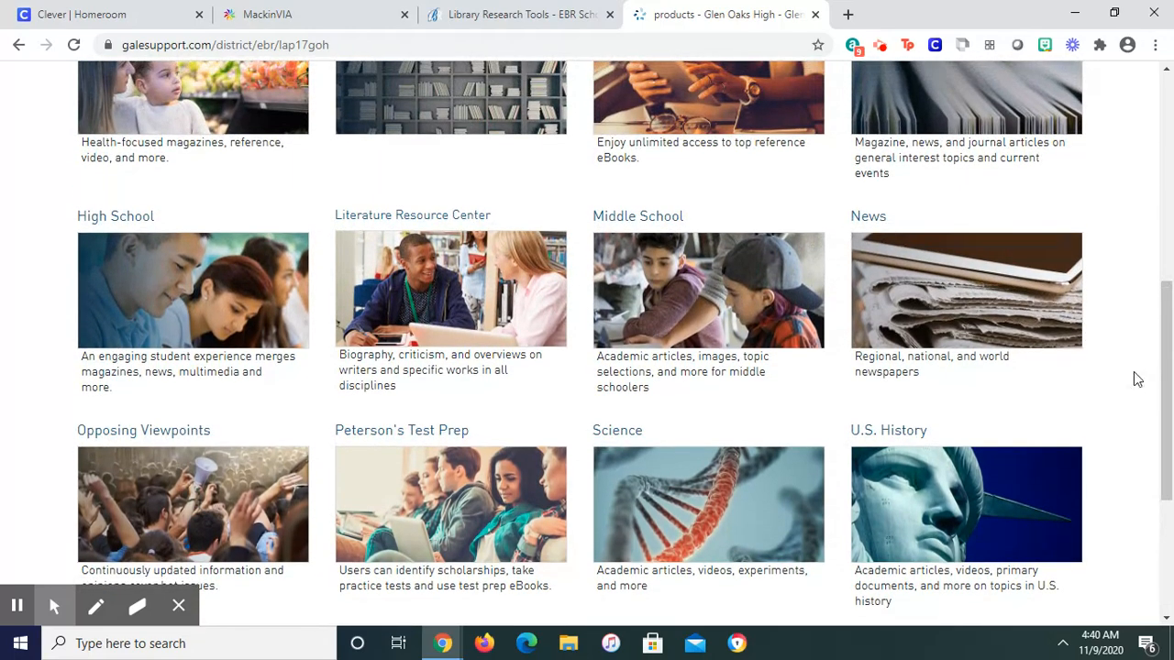
scroll("down", 3)
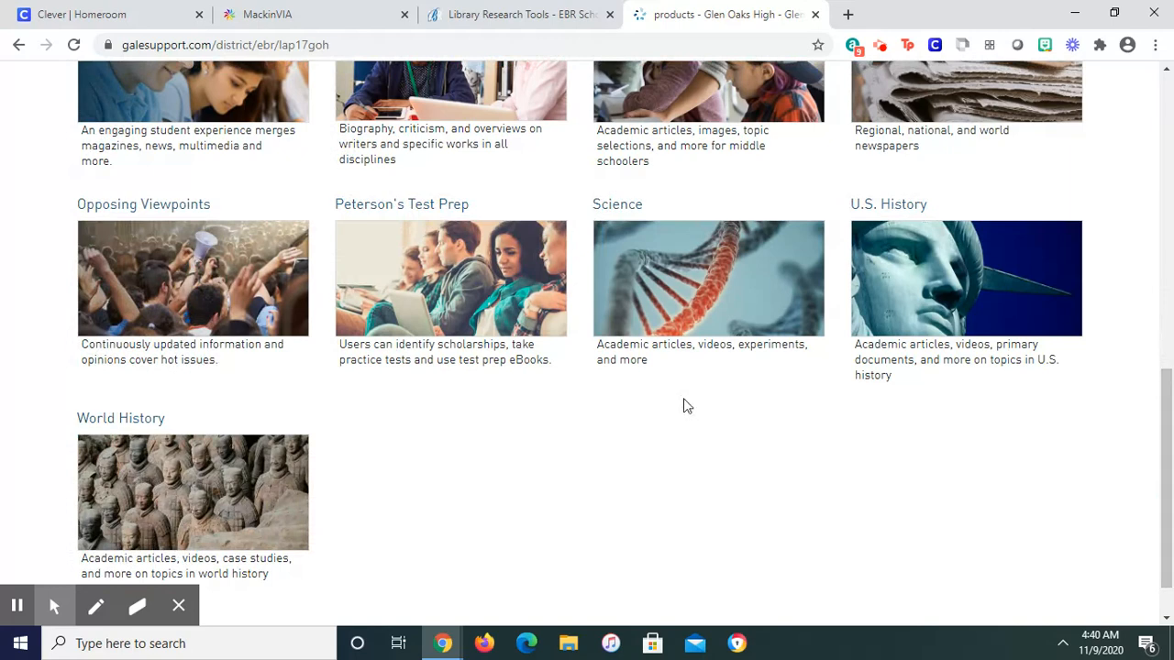
left_click(708, 279)
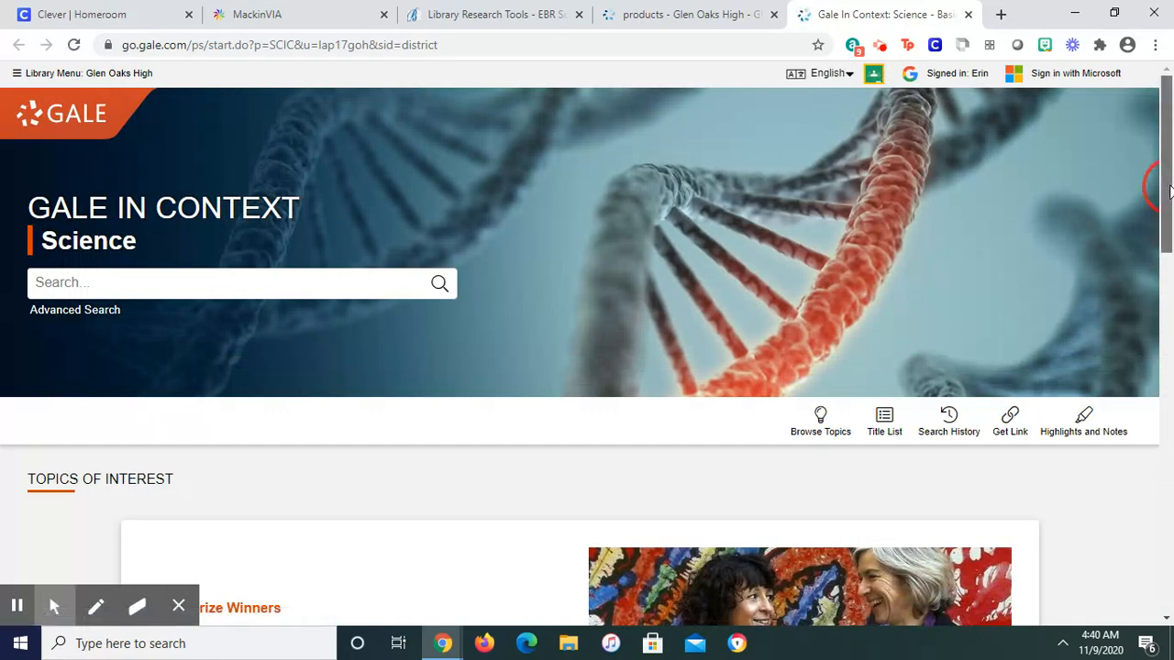
Scroll the home page past Topics of Interest and Browse Topics down to Educator Resources
scroll("down", 3)
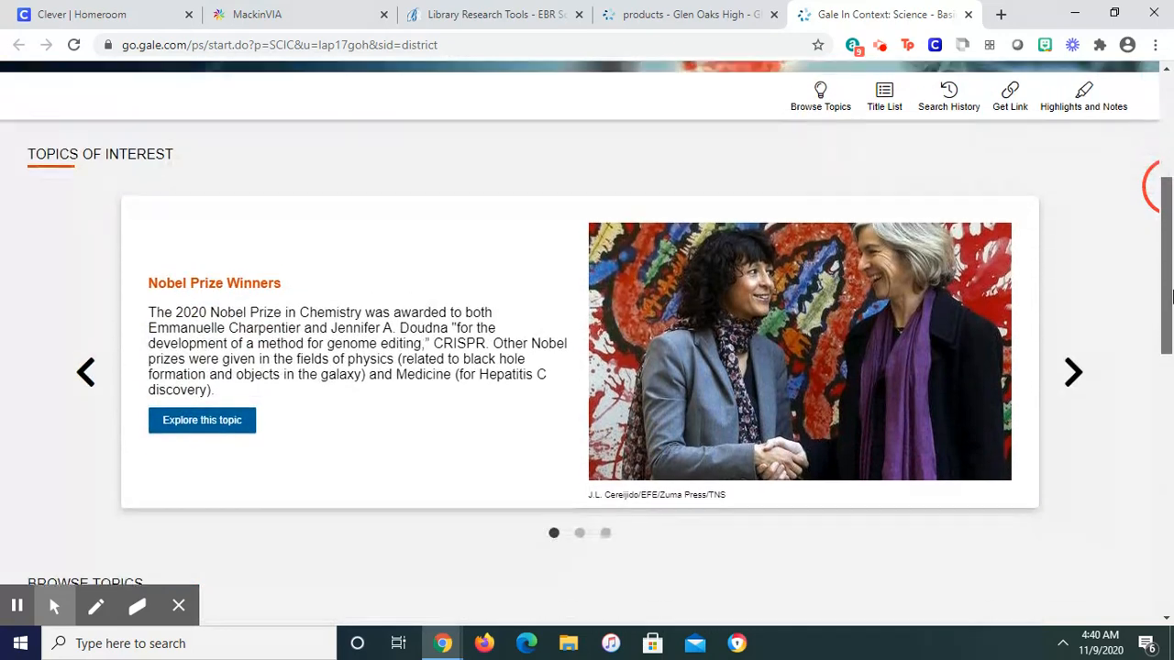
scroll("down", 3)
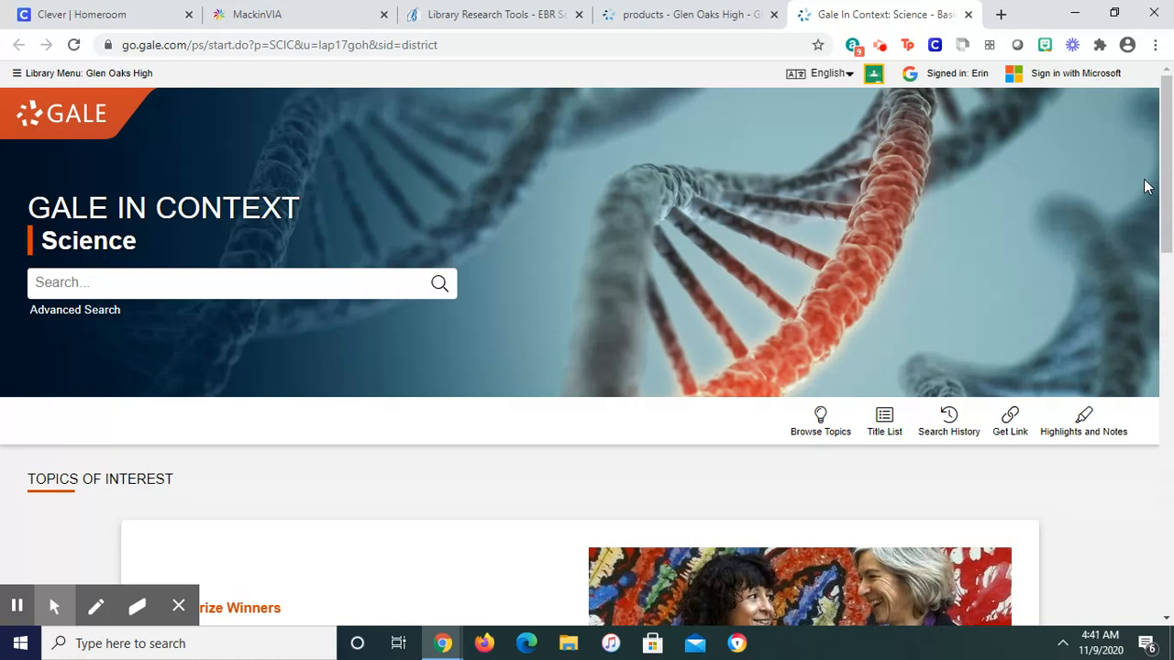
mouse_move(486, 231)
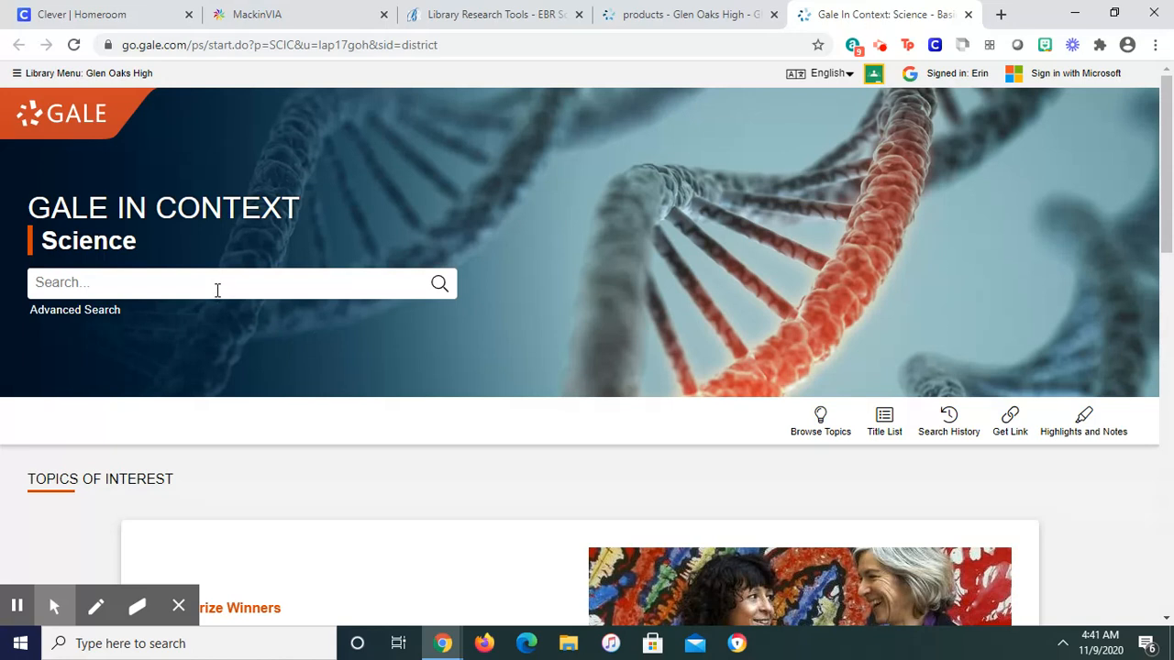
mouse_move(821, 422)
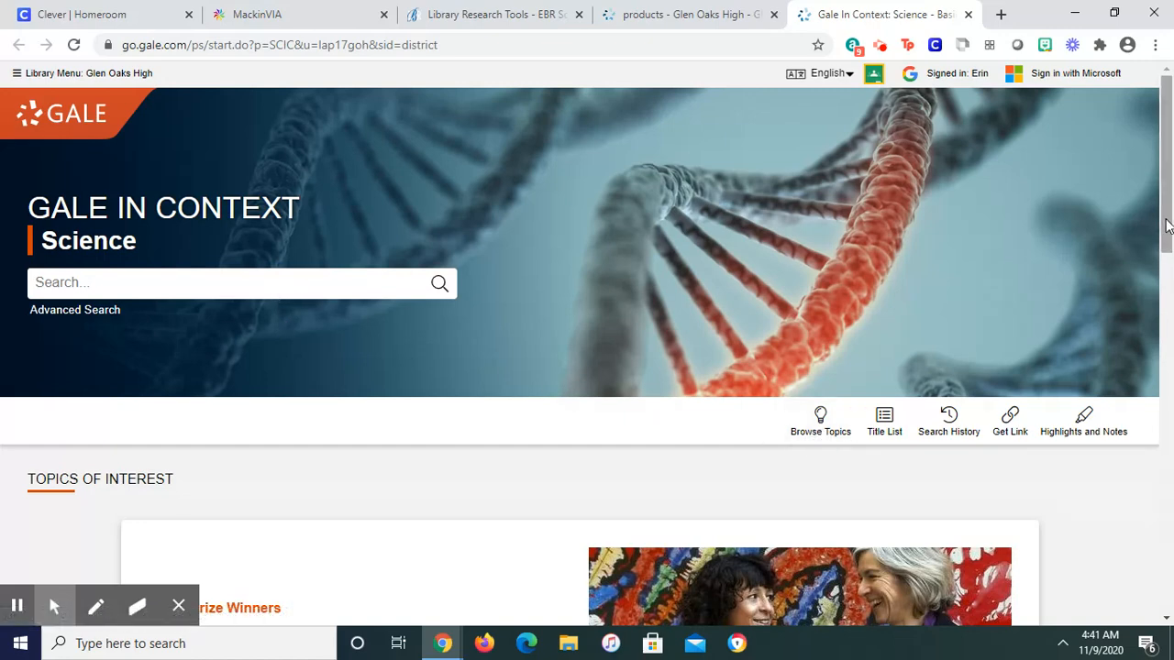
scroll("down", 3)
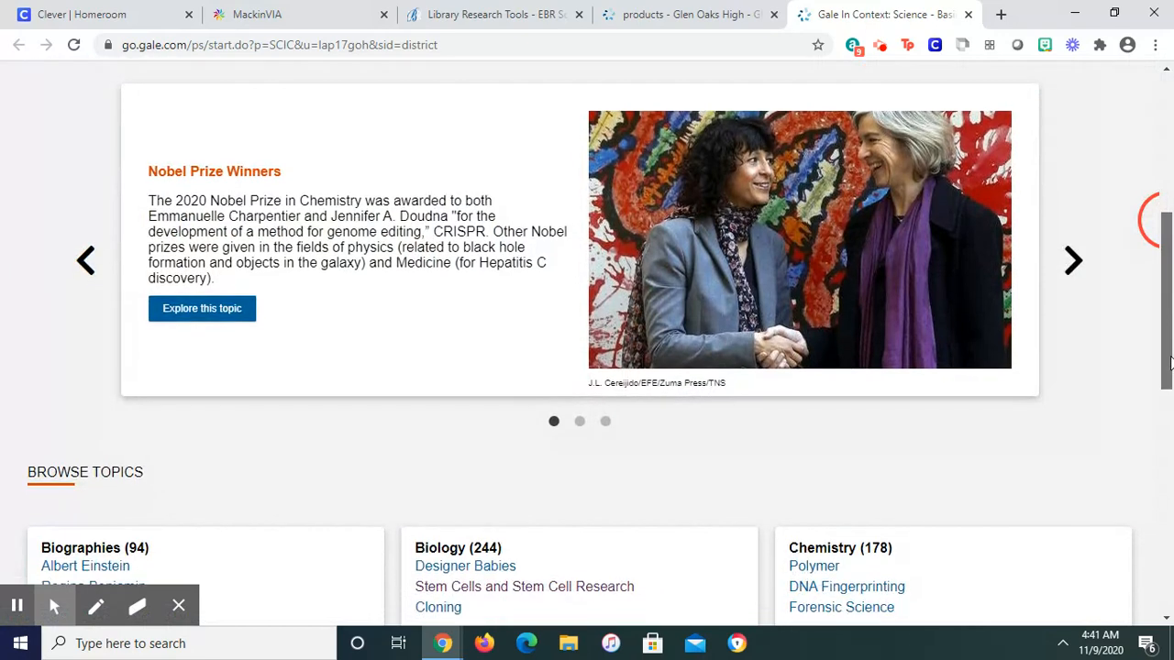
scroll("down", 3)
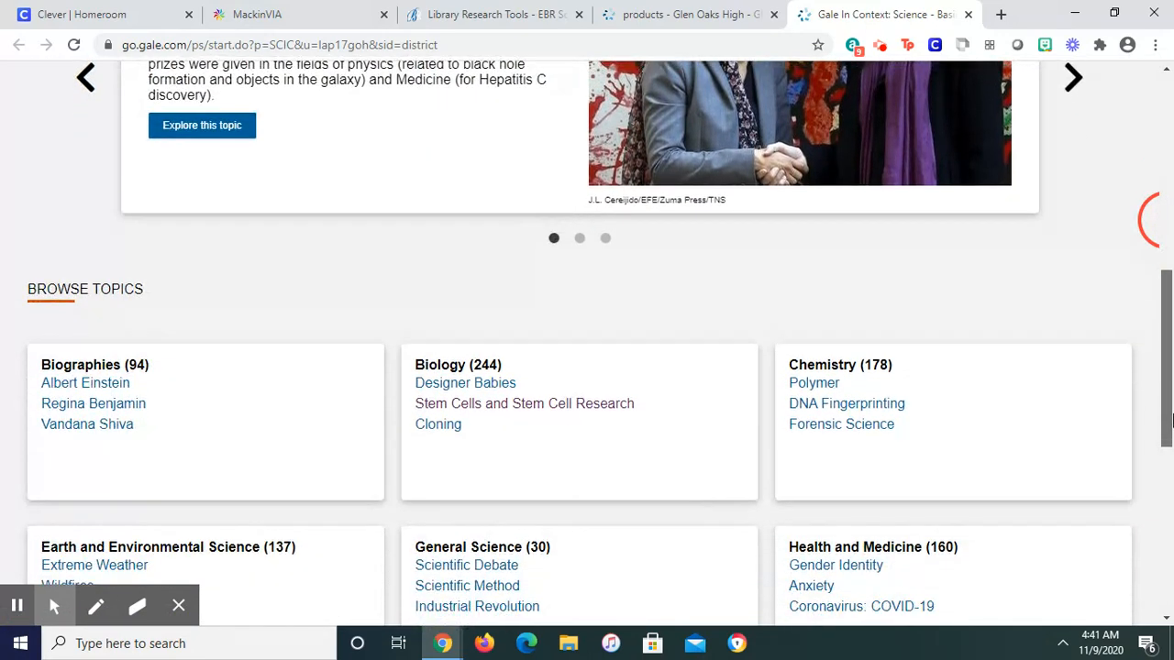
scroll("down", 3)
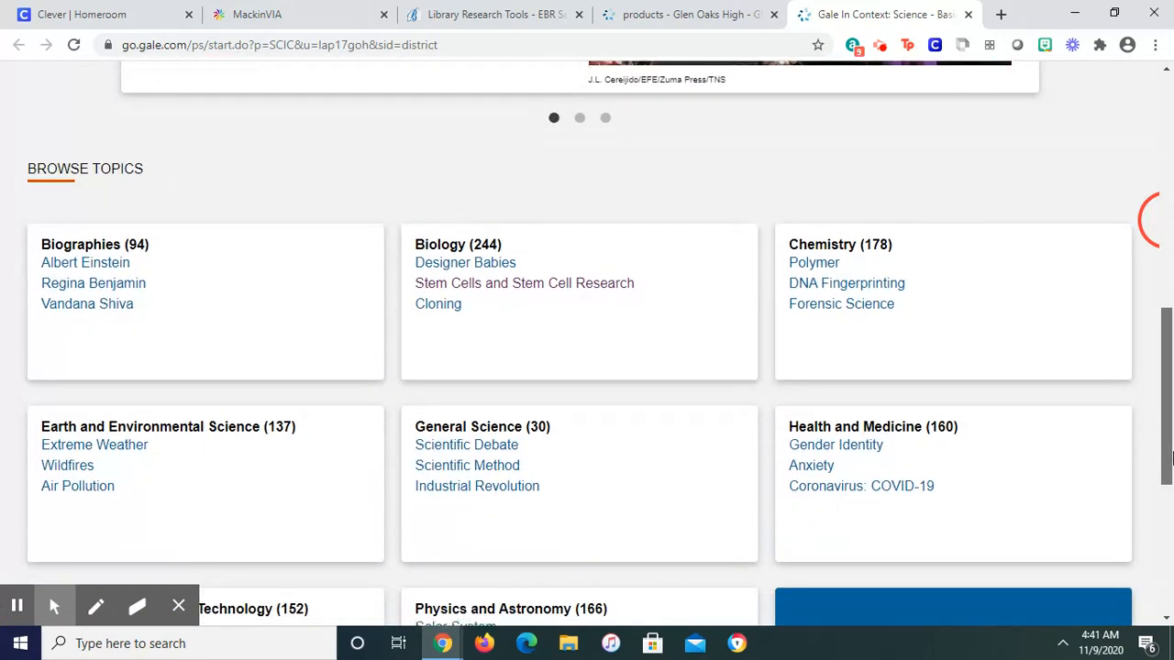
scroll("down", 3)
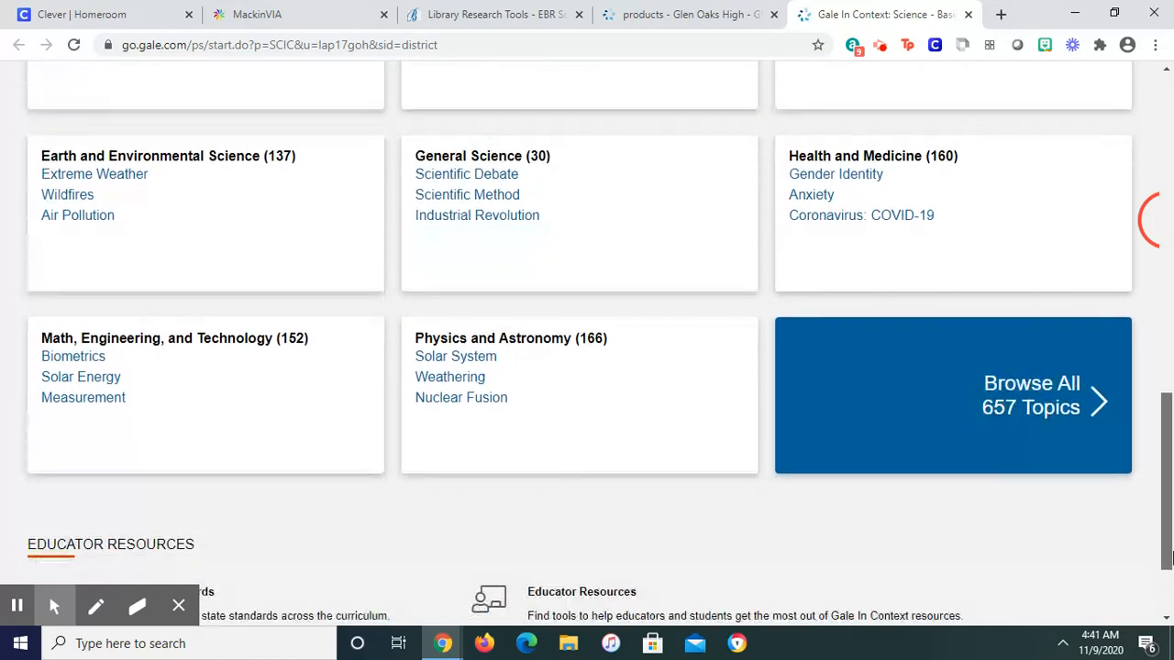
scroll("down", 3)
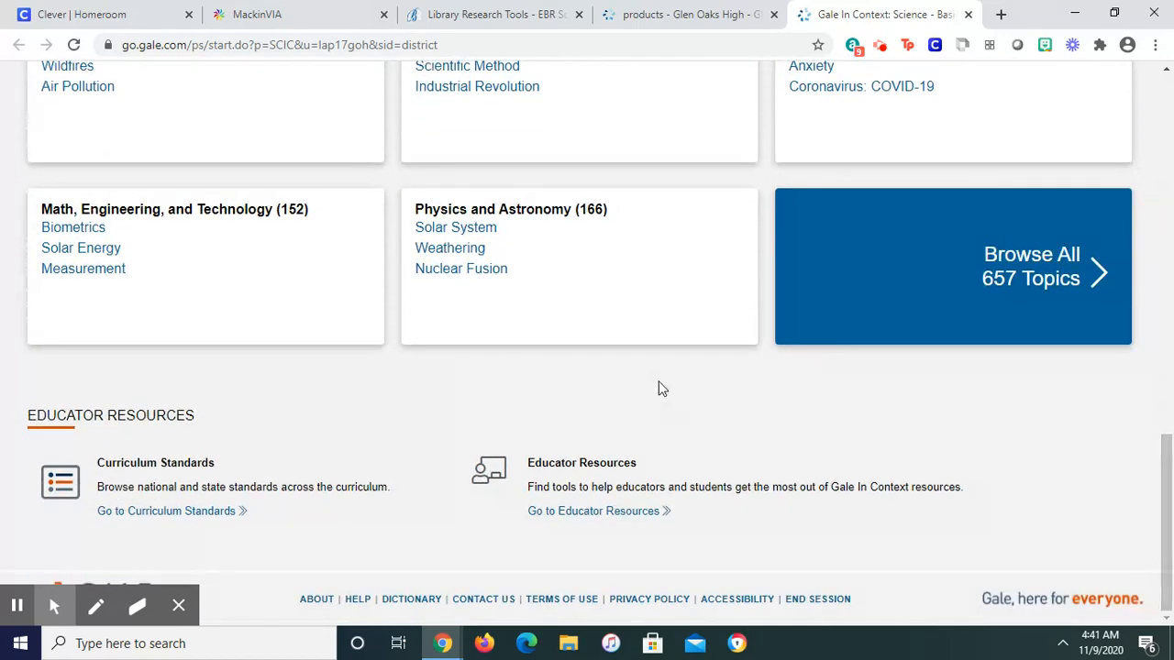
Open Solar System under Physics and Astronomy, list its News (177), and pick the Cosmic Recipe article
left_click(456, 227)
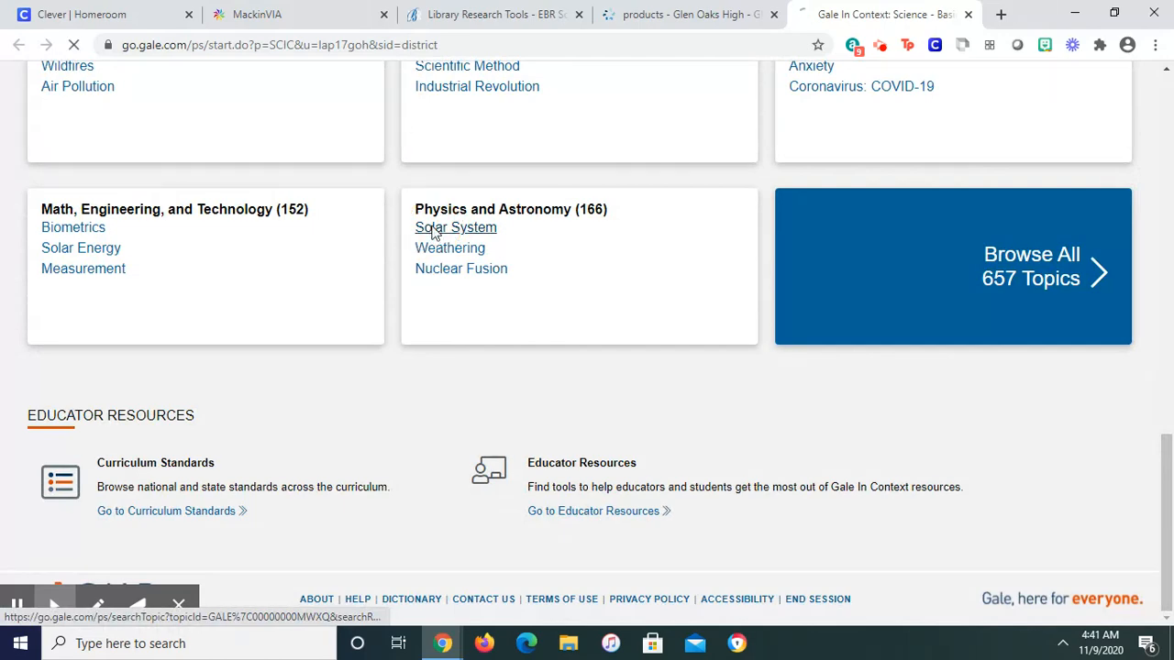
left_click(455, 227)
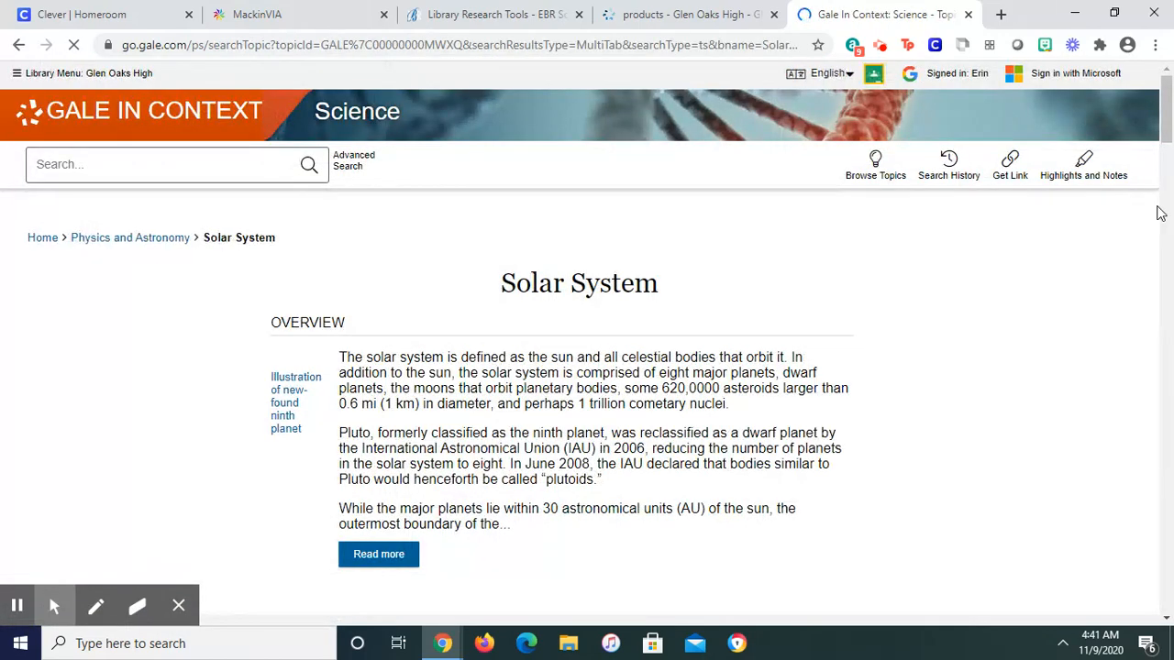
scroll("down", 3)
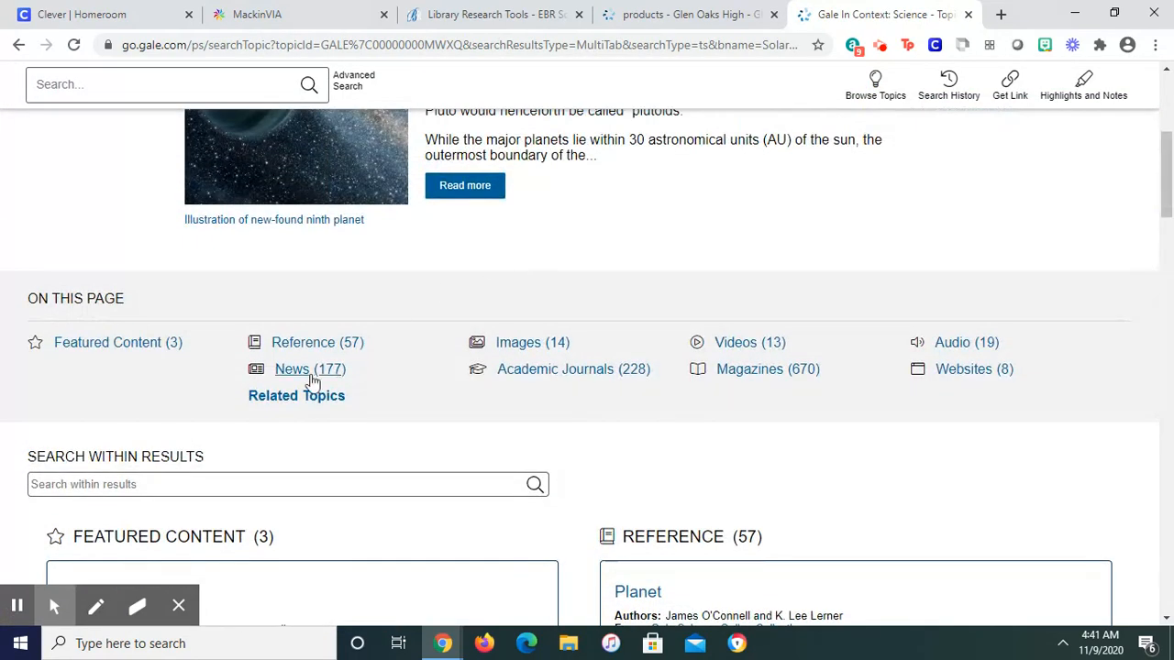
mouse_move(749, 369)
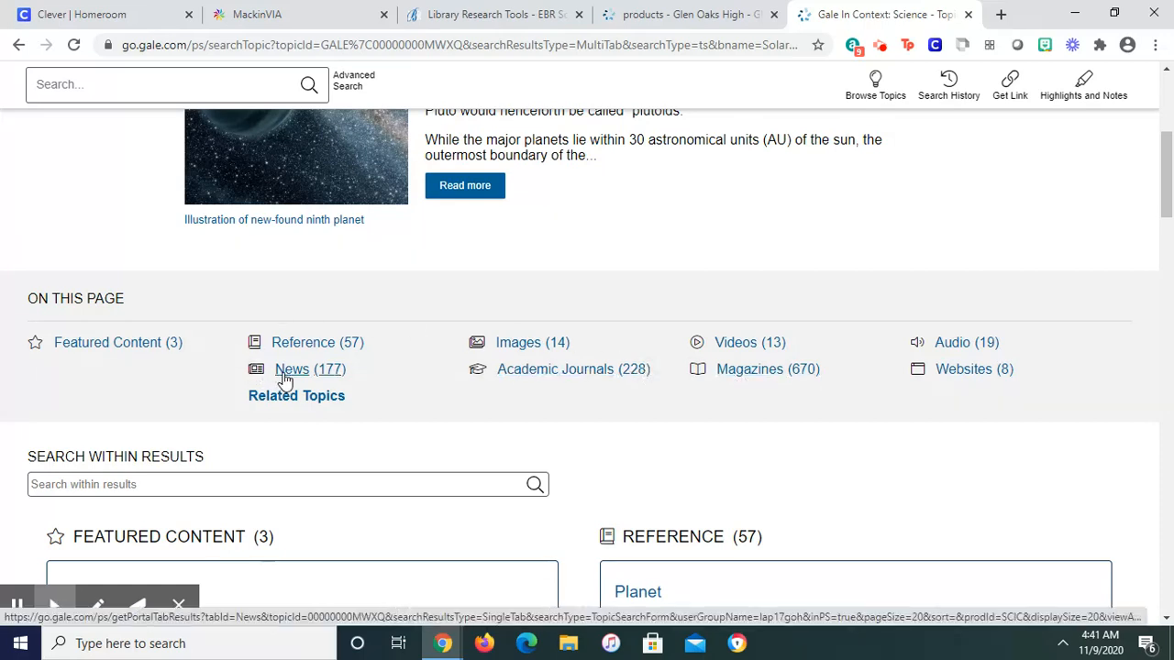
left_click(292, 369)
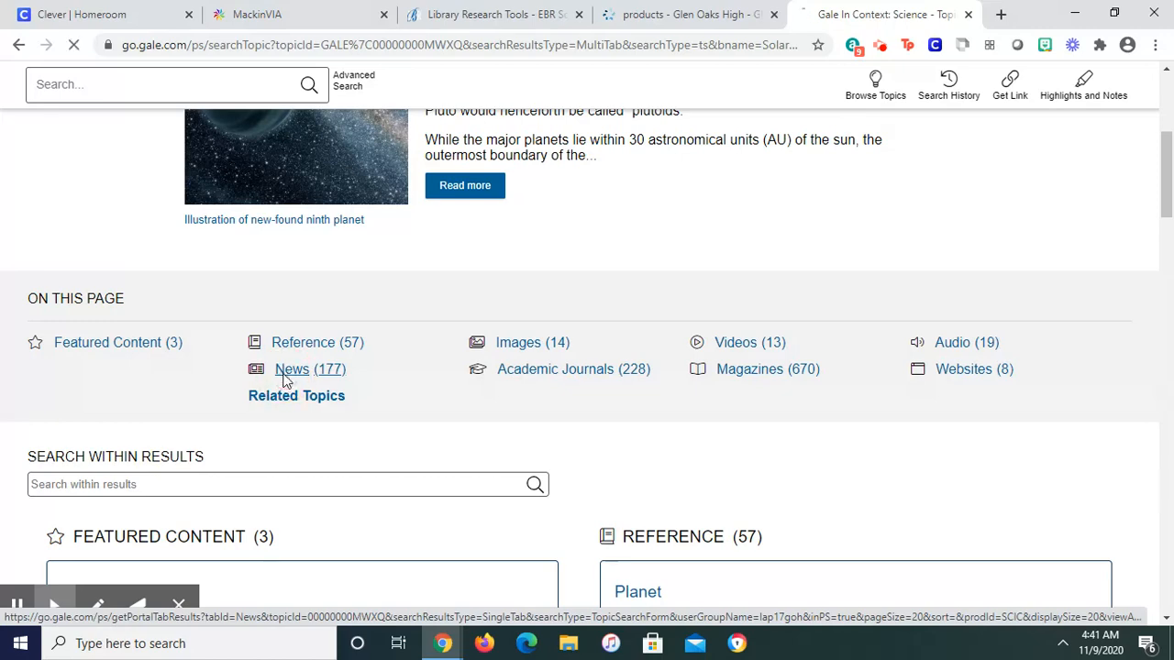
left_click(291, 369)
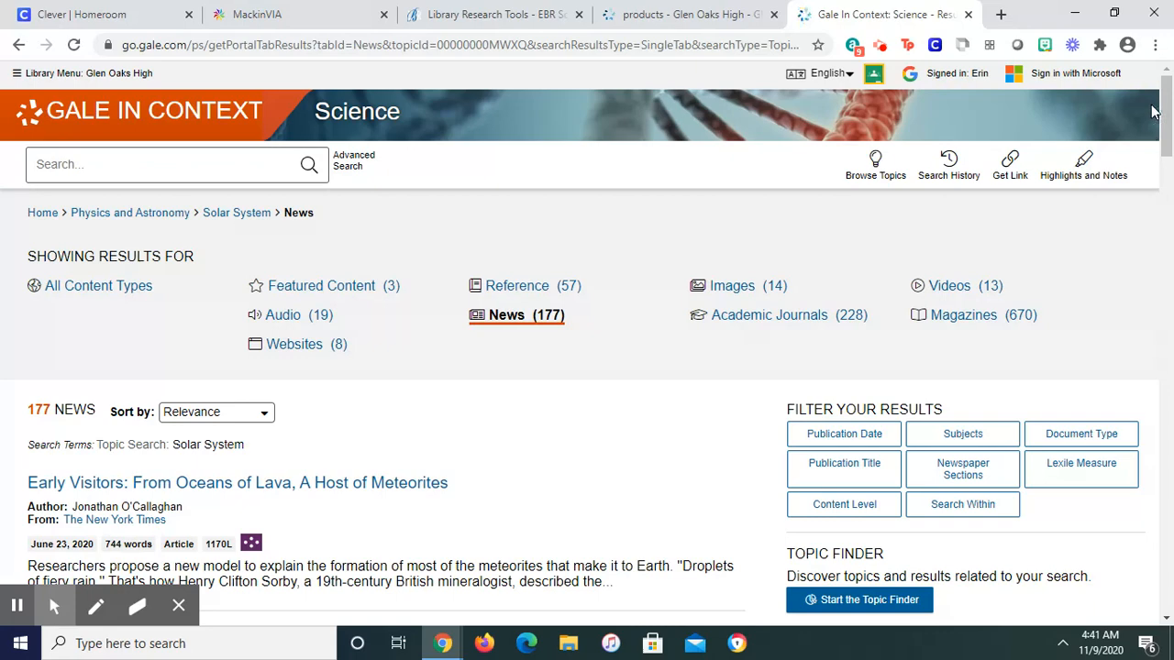
scroll("down", 3)
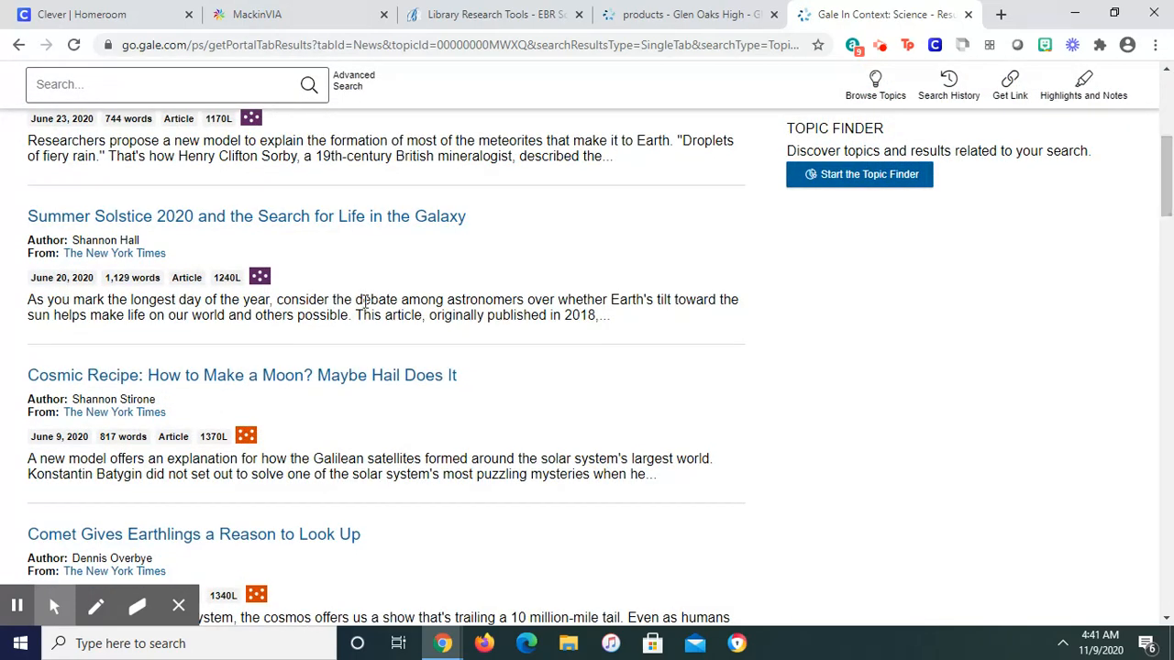
left_click(242, 375)
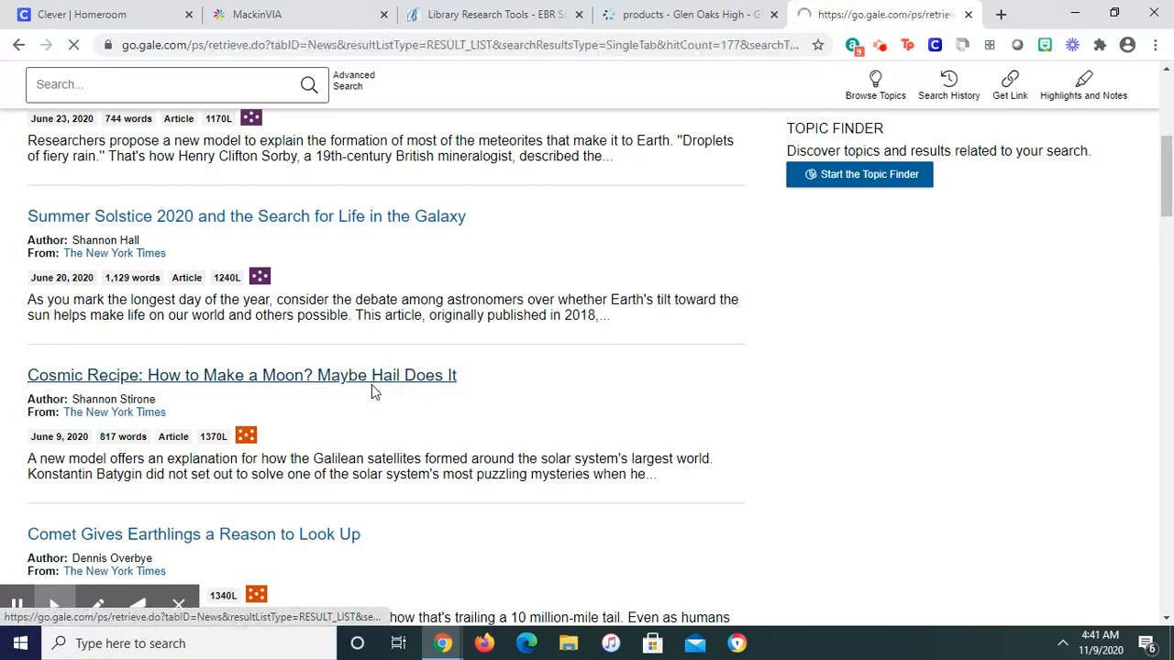
Open the 'Cosmic Recipe: How to Make a Moon?' article, then preview and dismiss its Get Link
left_click(242, 376)
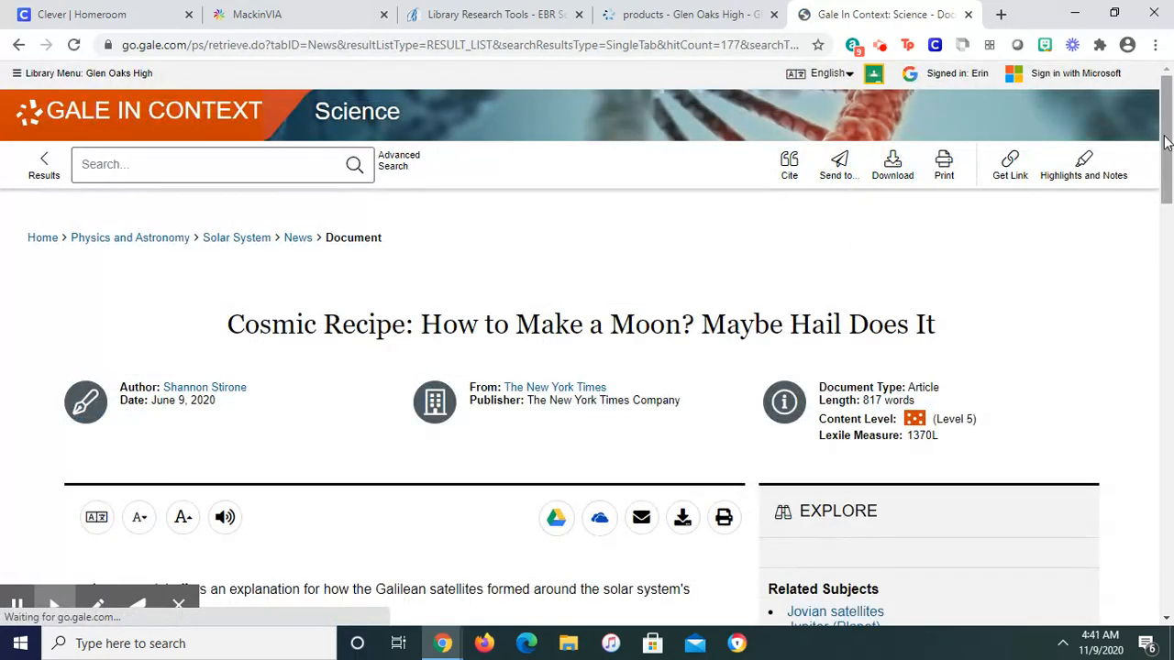
scroll("down", 3)
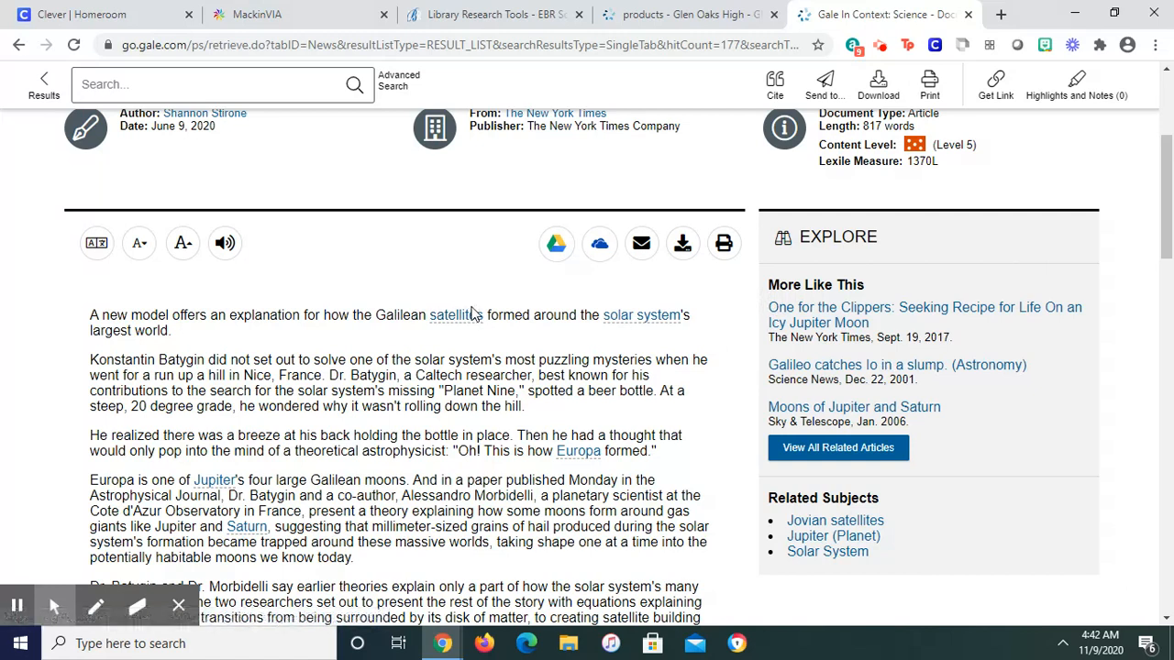
mouse_move(628, 289)
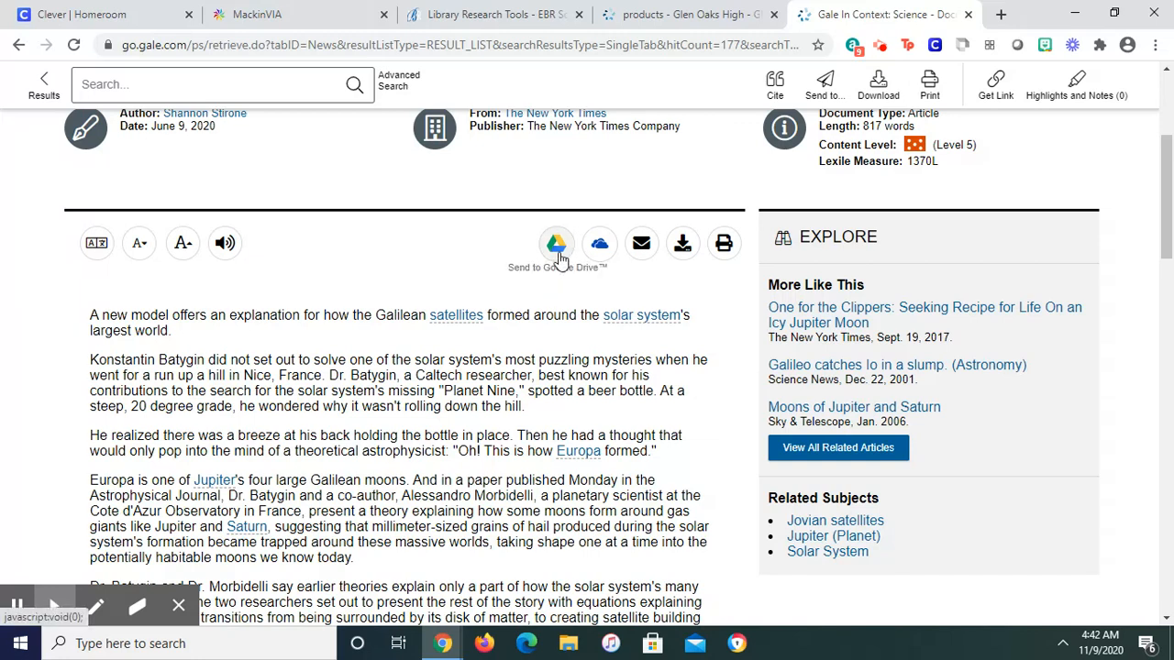
mouse_move(710, 184)
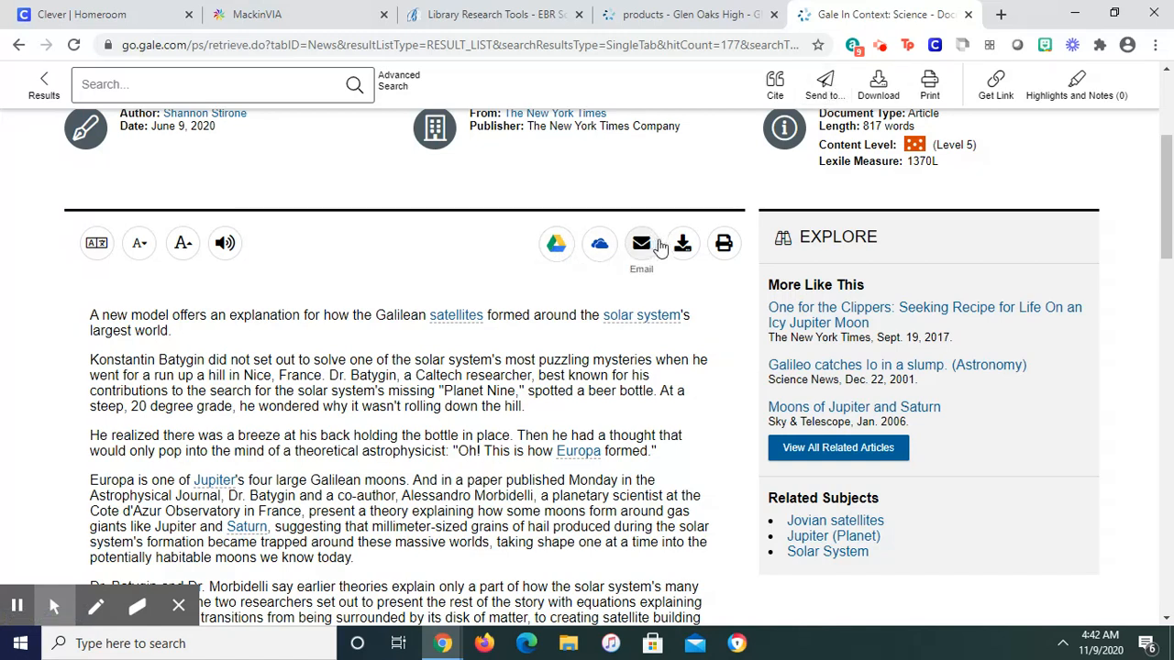
mouse_move(725, 244)
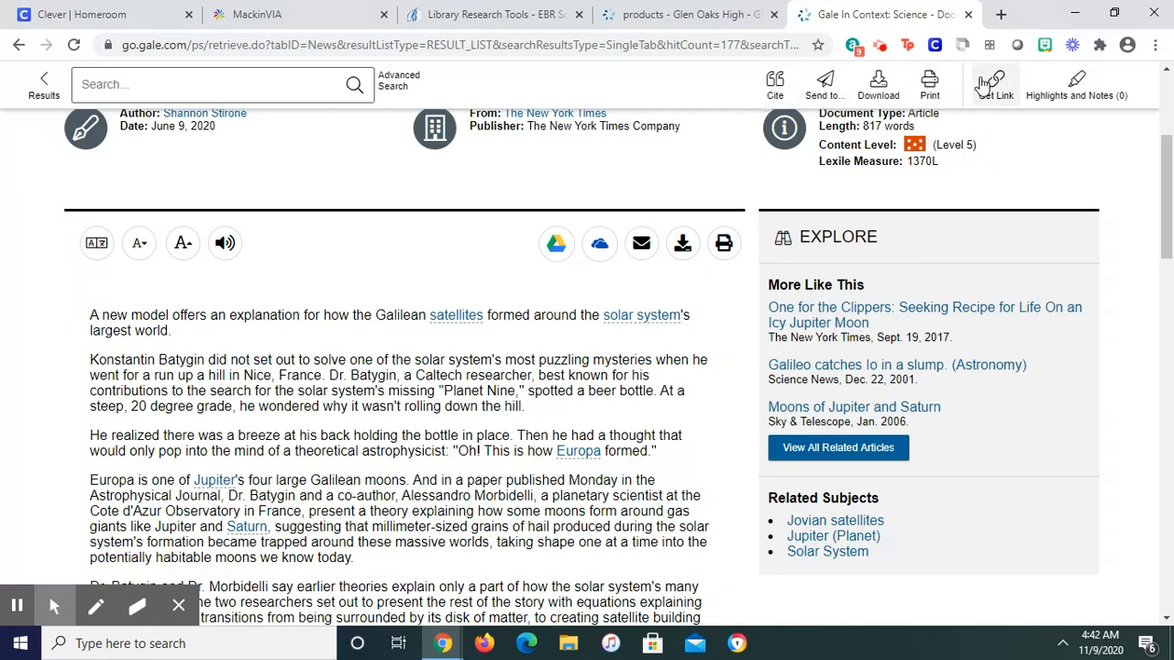
left_click(996, 82)
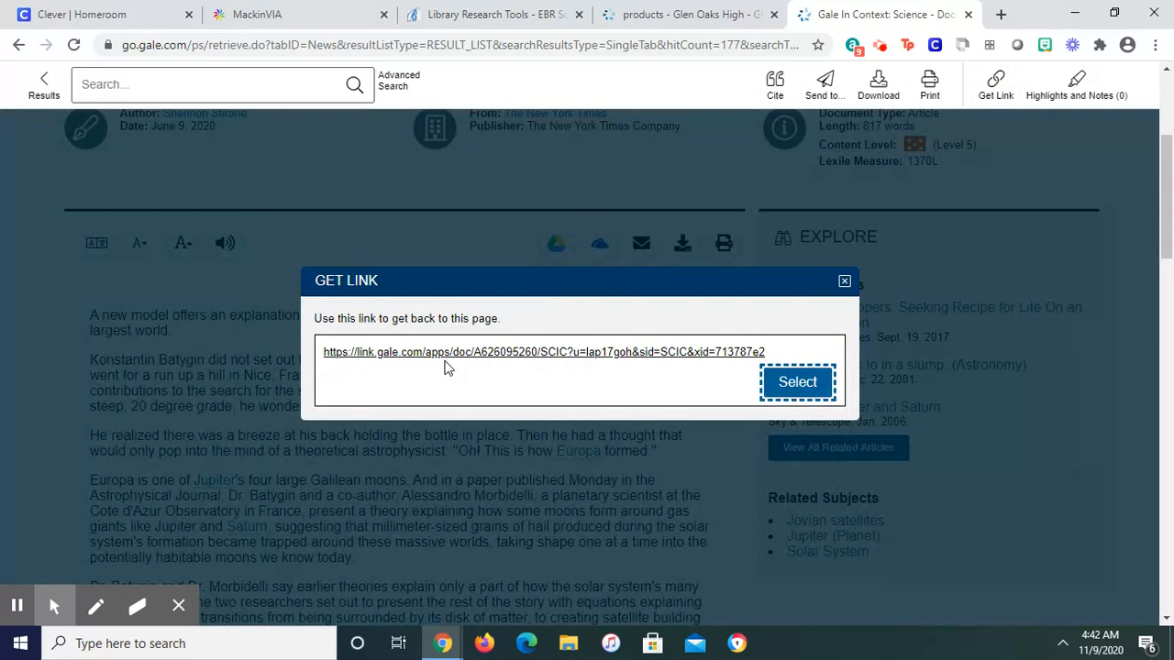
mouse_move(823, 305)
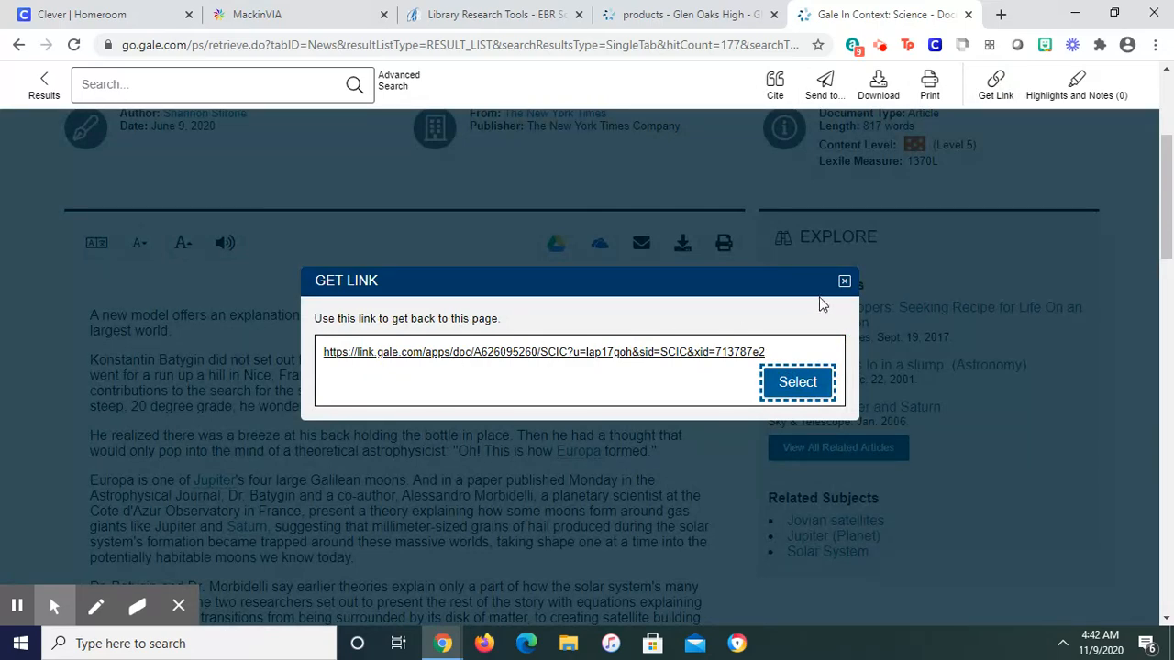
left_click(843, 281)
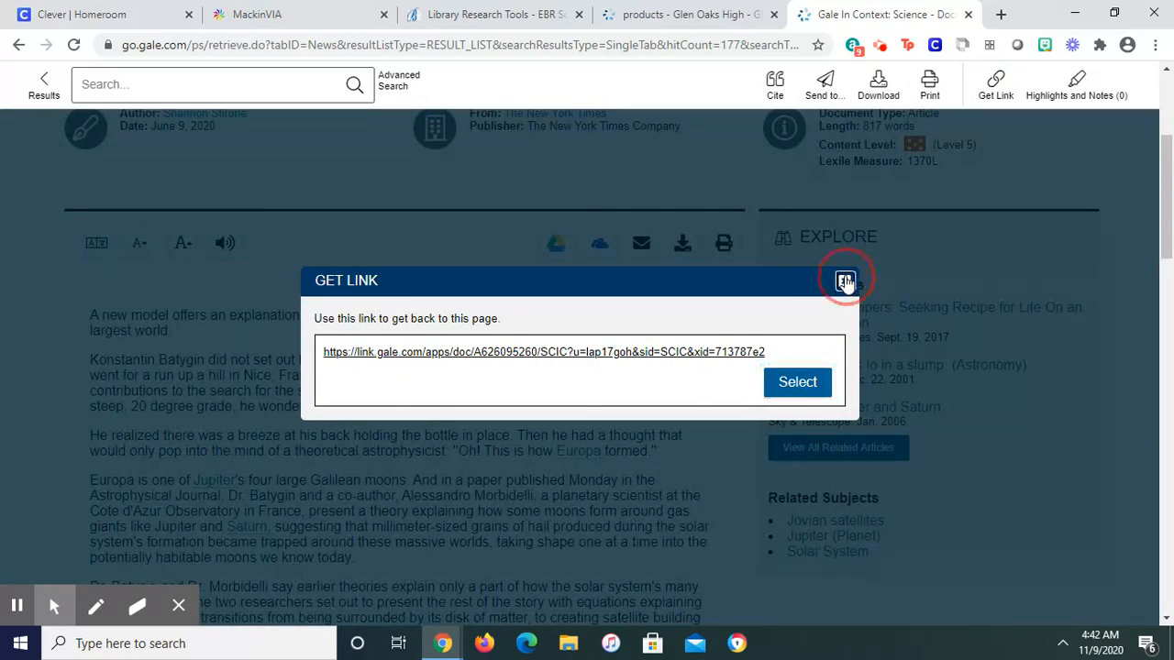
left_click(843, 280)
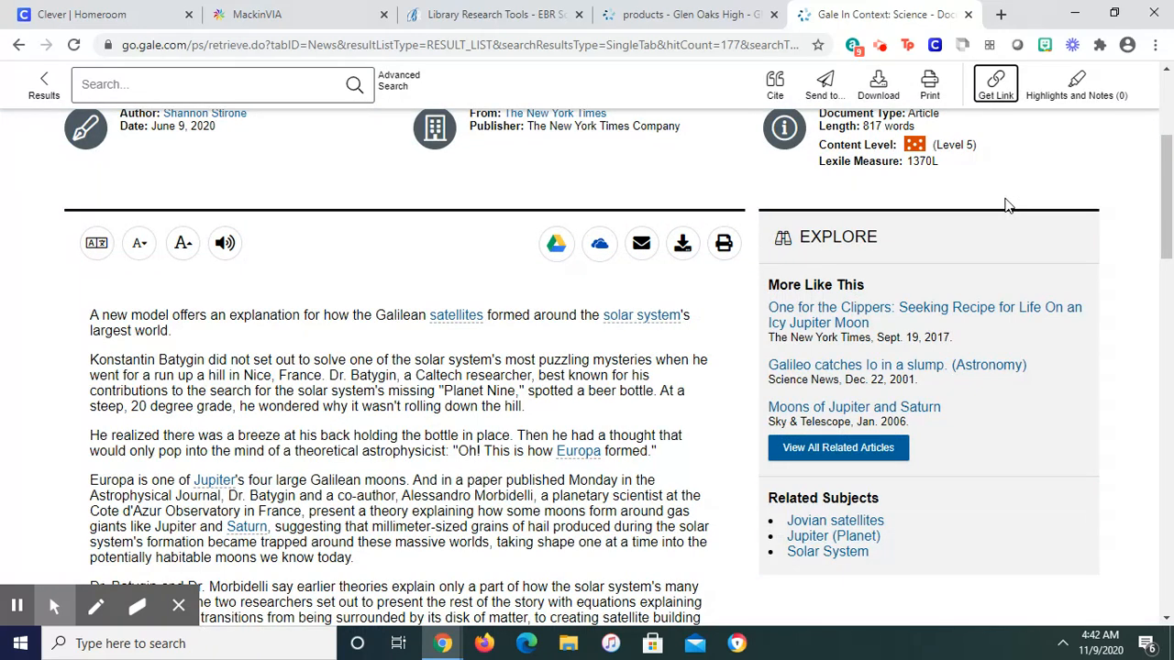
mouse_move(556, 243)
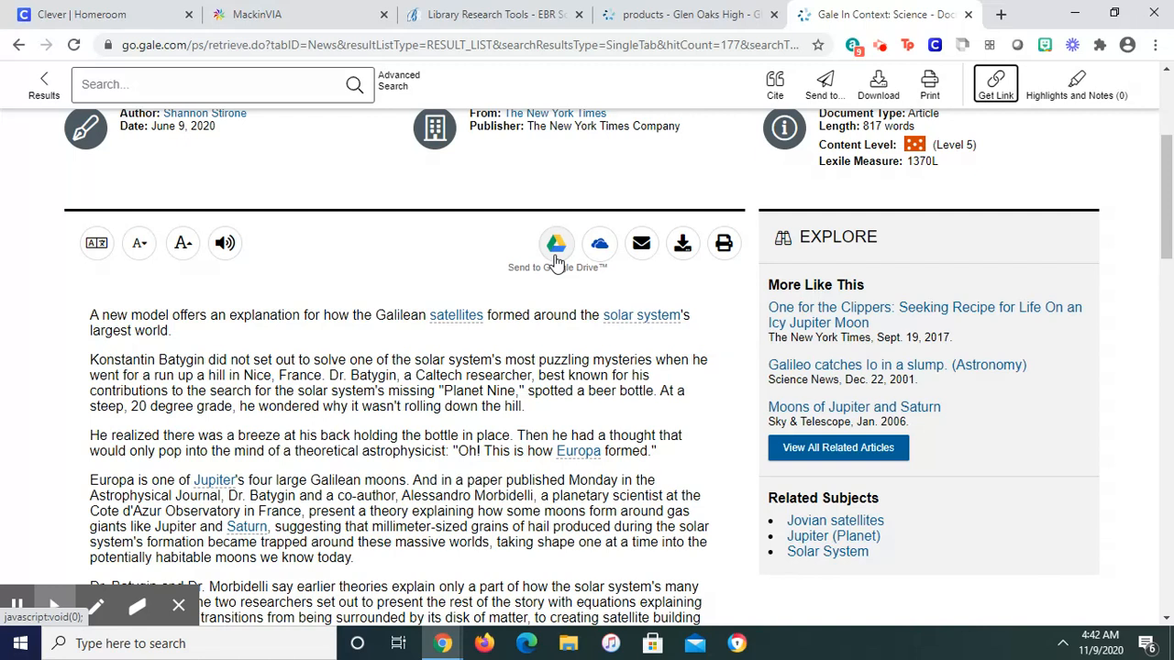
mouse_move(542, 230)
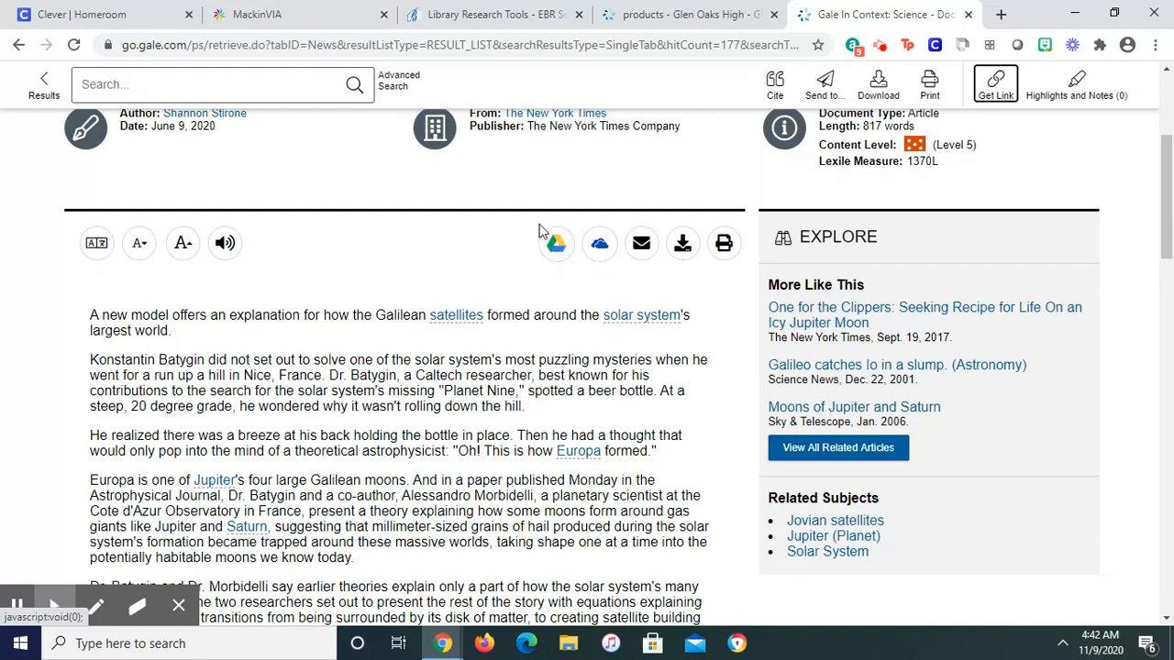
mouse_move(556, 243)
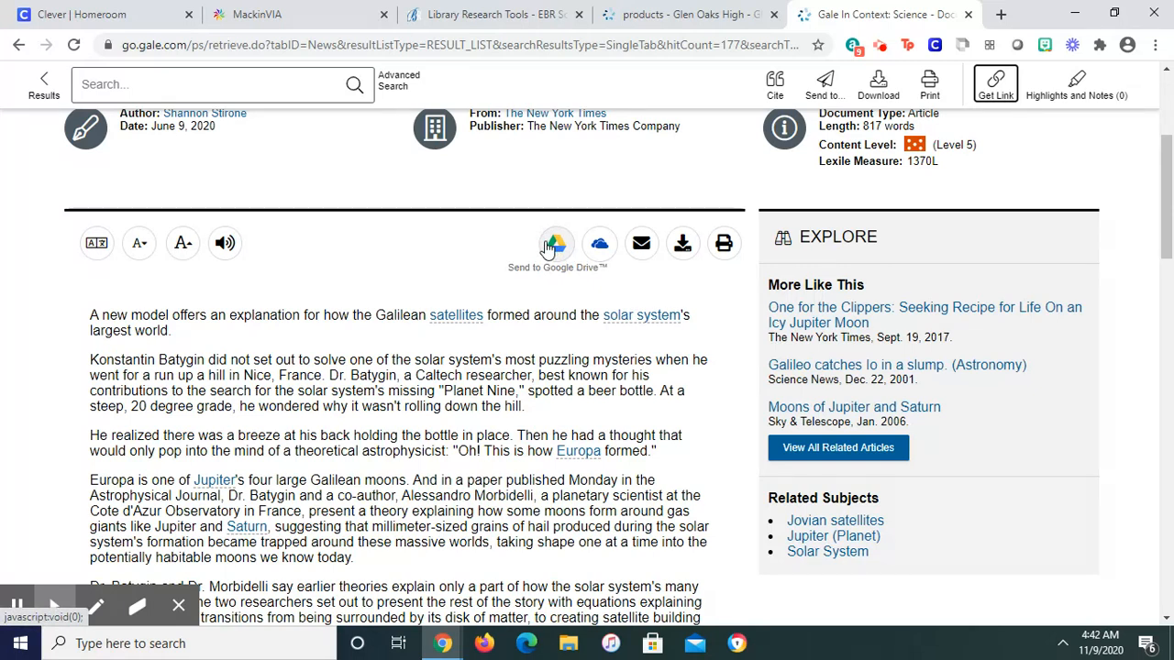
mouse_move(682, 244)
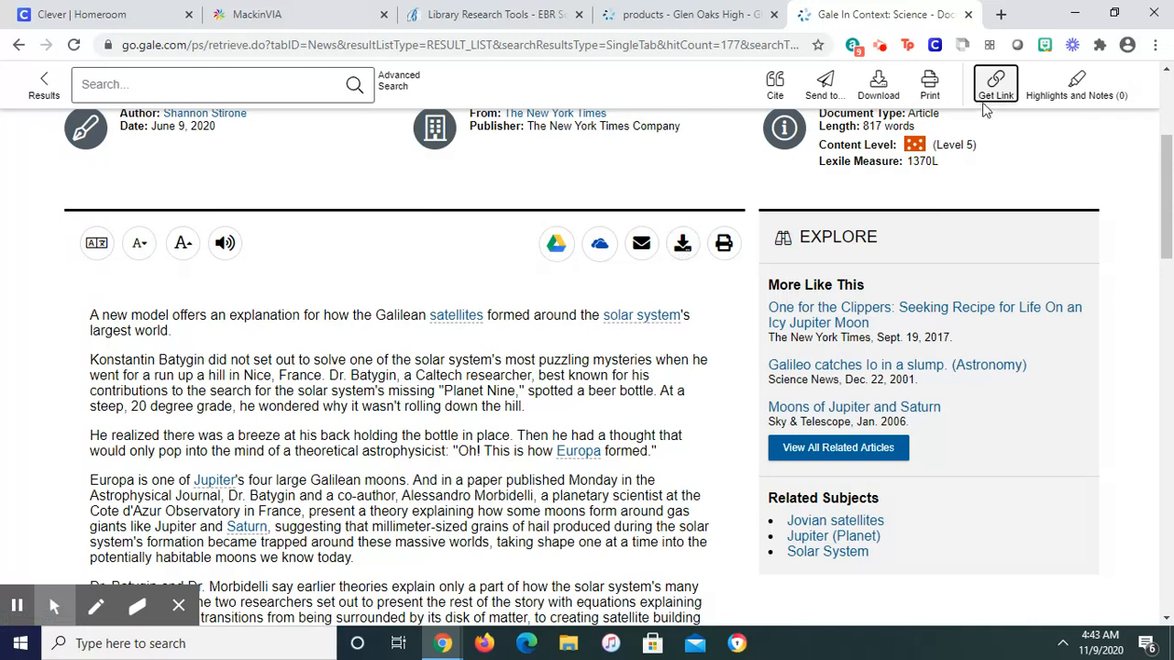
mouse_move(995, 87)
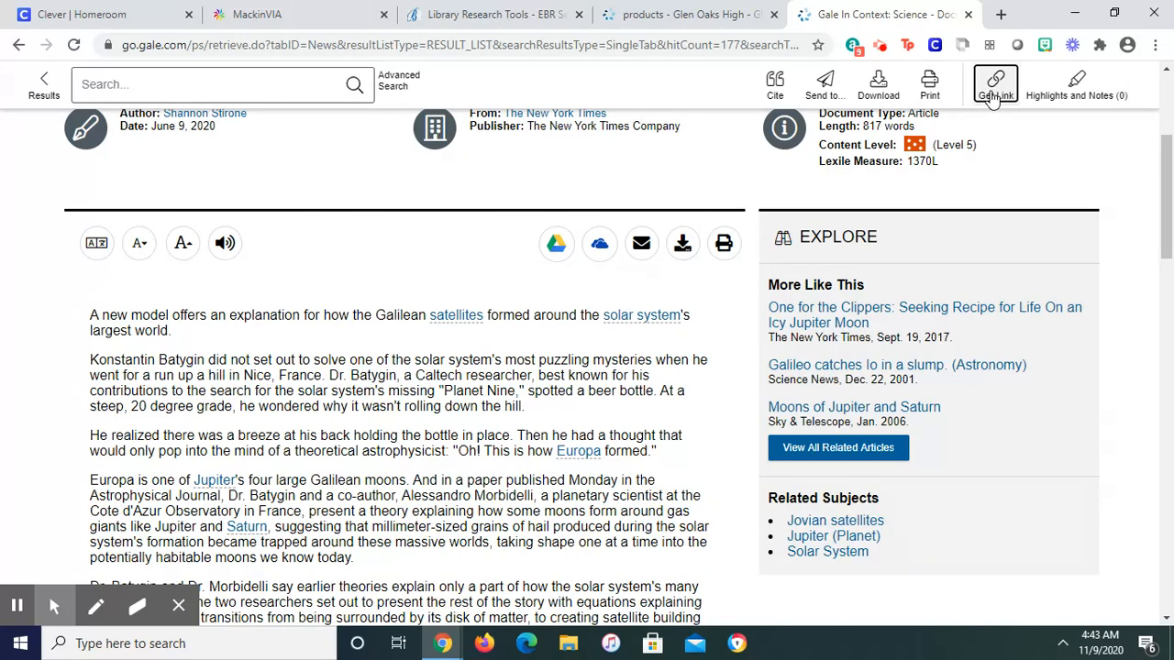
left_click(995, 83)
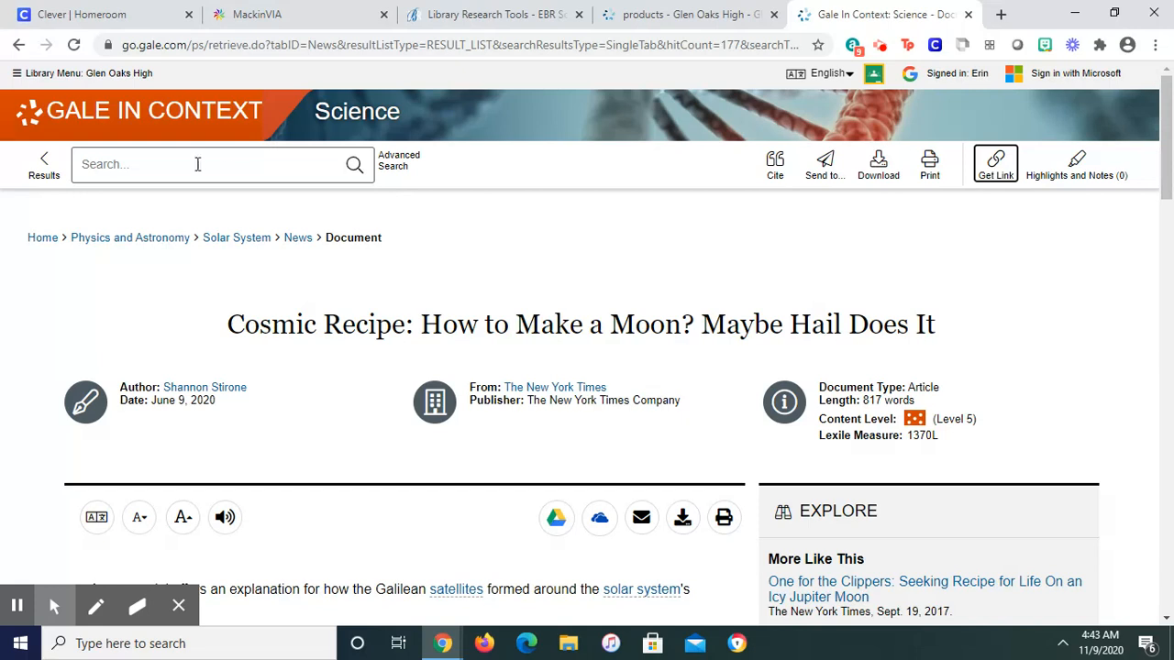
mouse_move(177, 220)
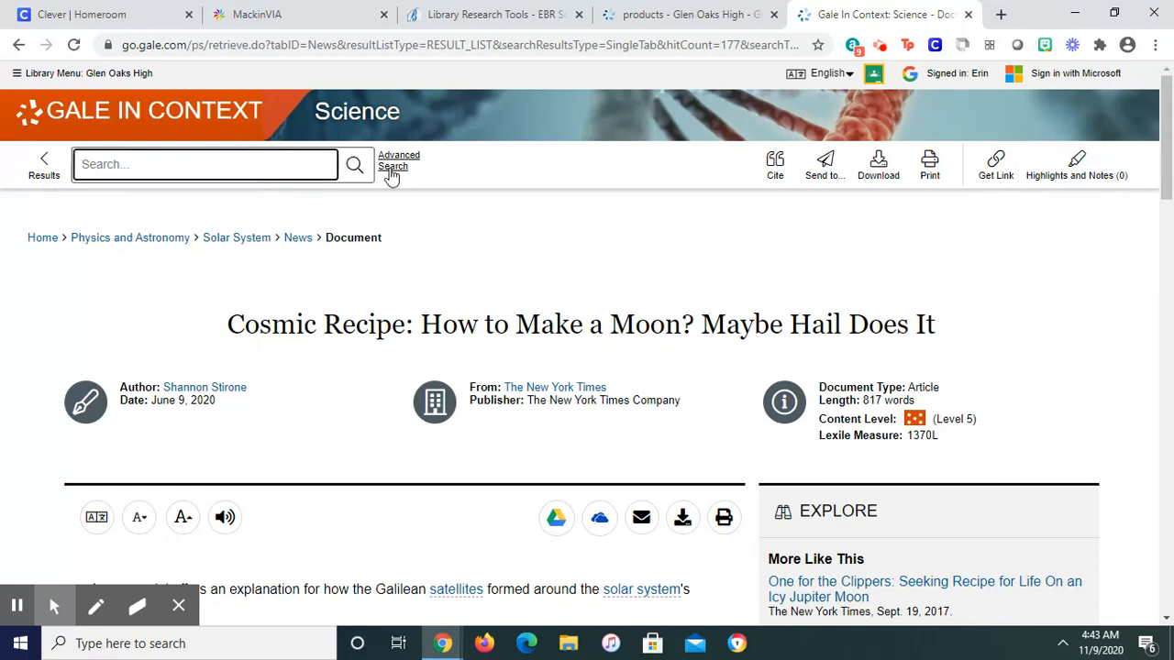
In Advanced Search, enter 'prost' as the first keyword and choose the suggested 'prosthetic'
left_click(398, 161)
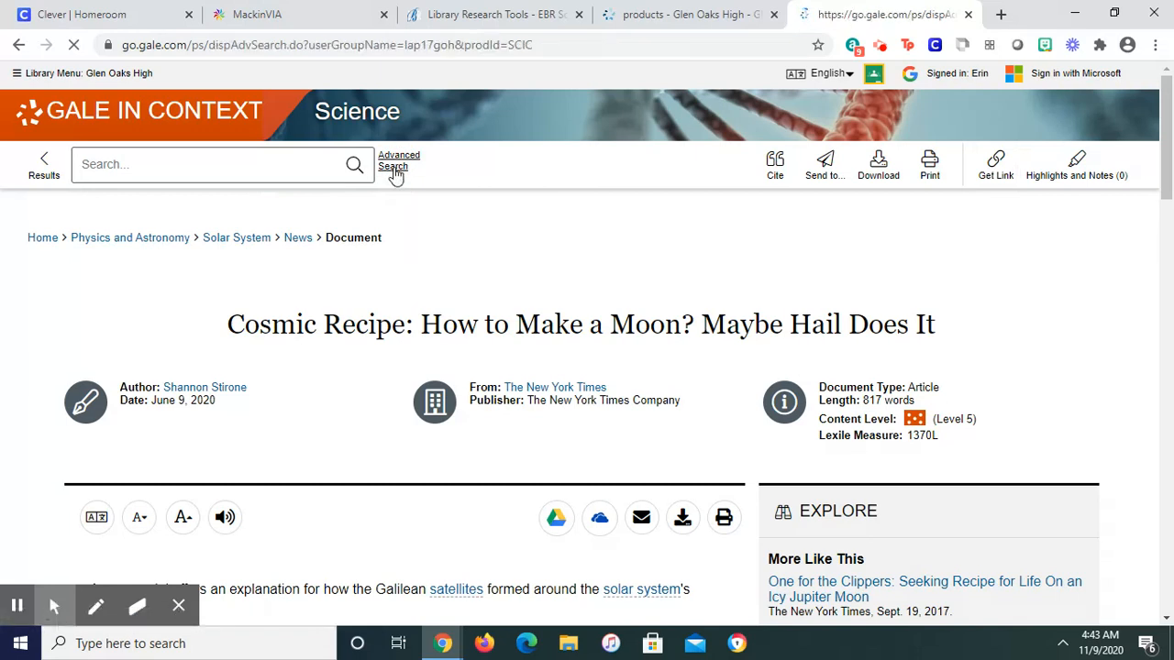
left_click(399, 161)
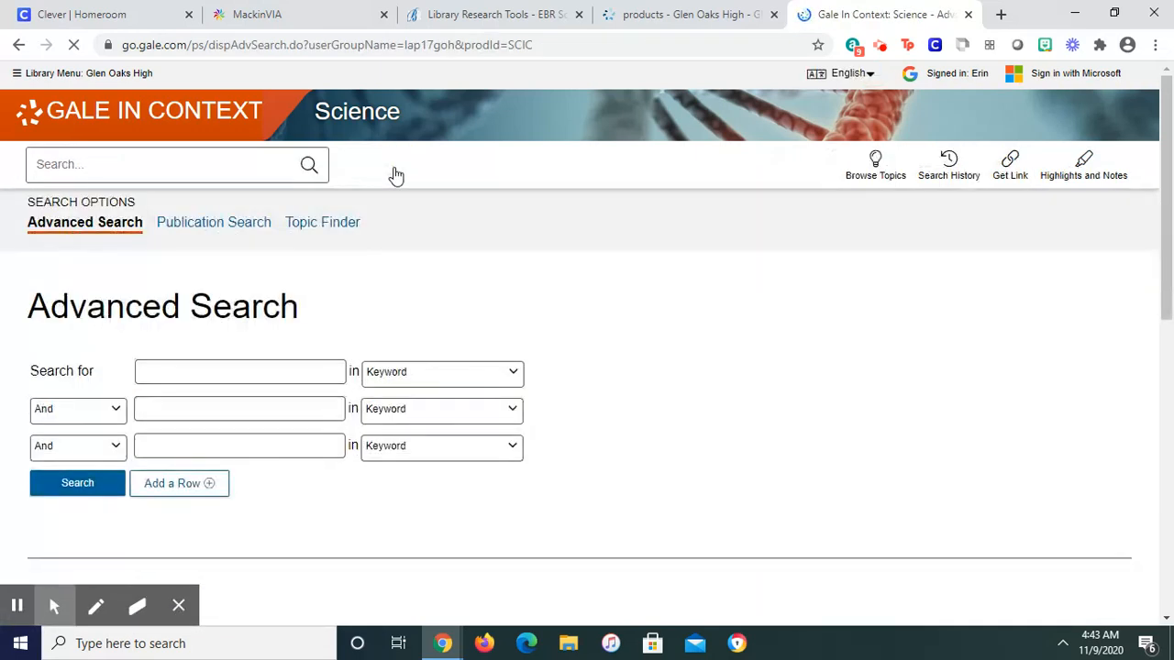
left_click(240, 372)
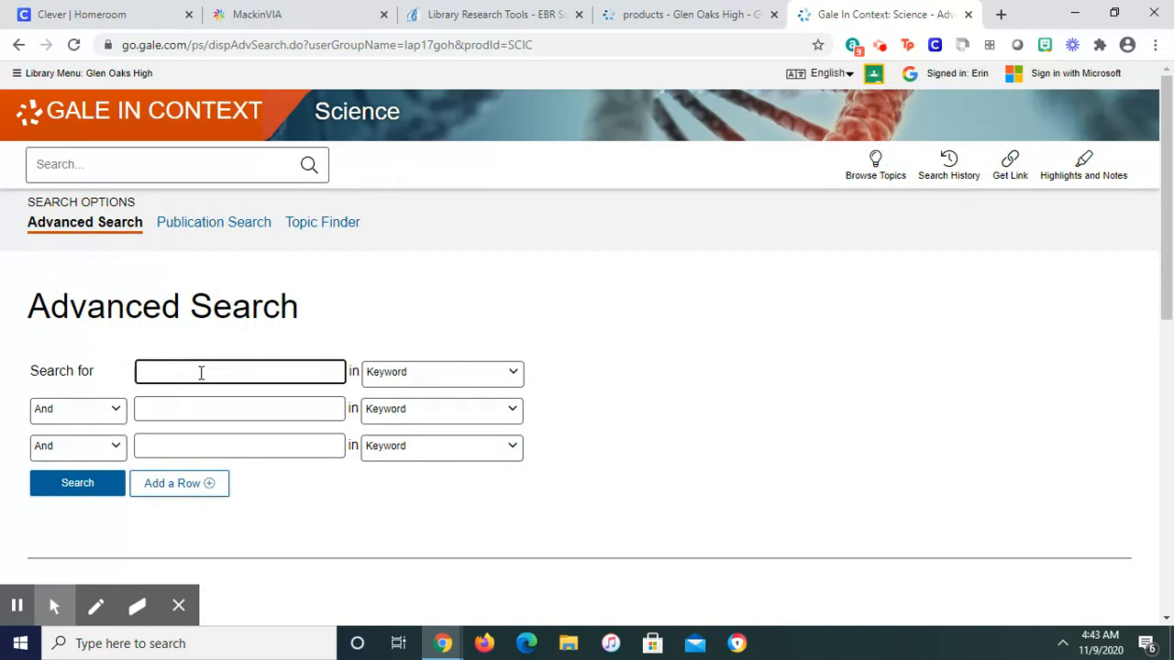
type("pro")
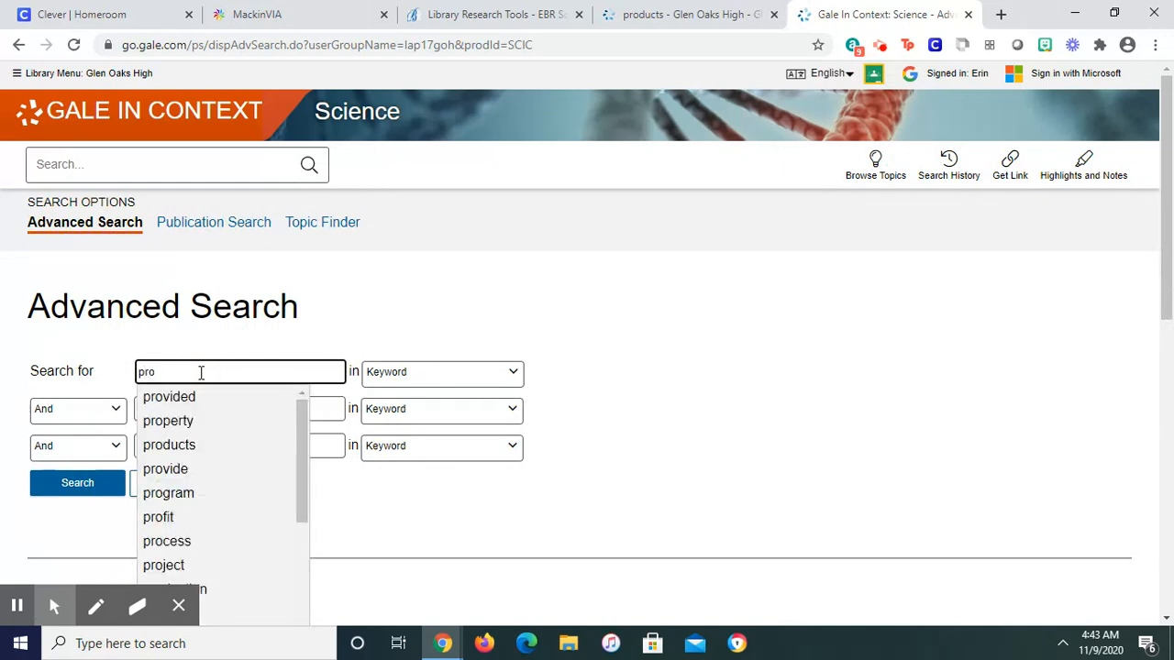
type("sthe")
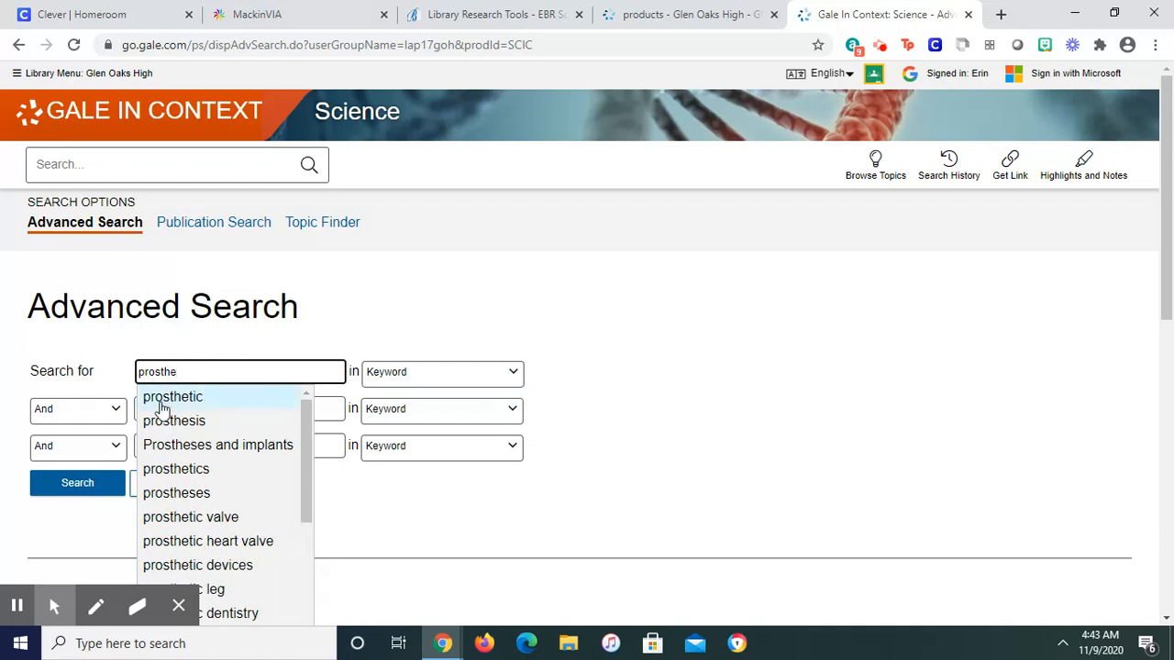
mouse_move(198, 565)
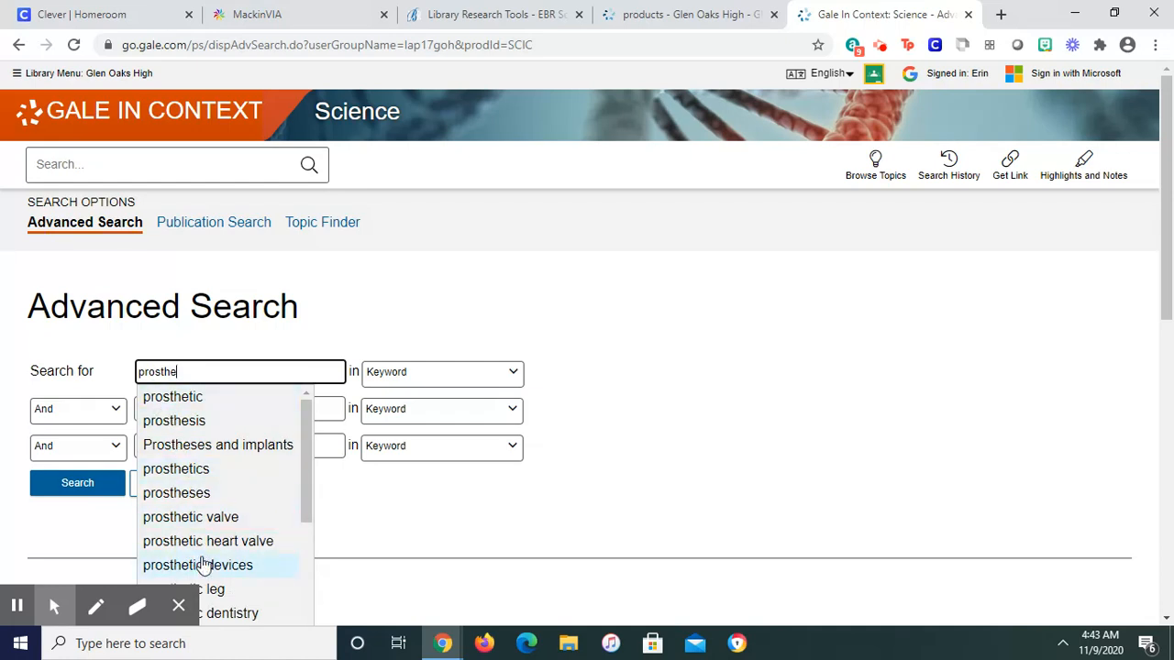
scroll("down", 3)
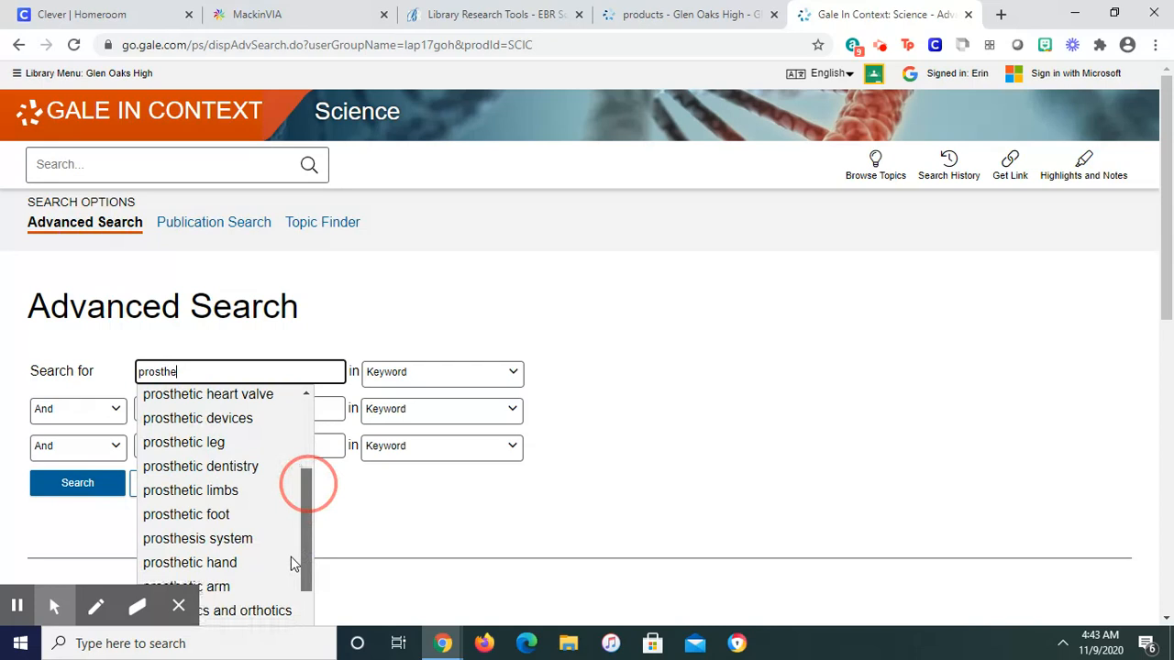
scroll("down", 3)
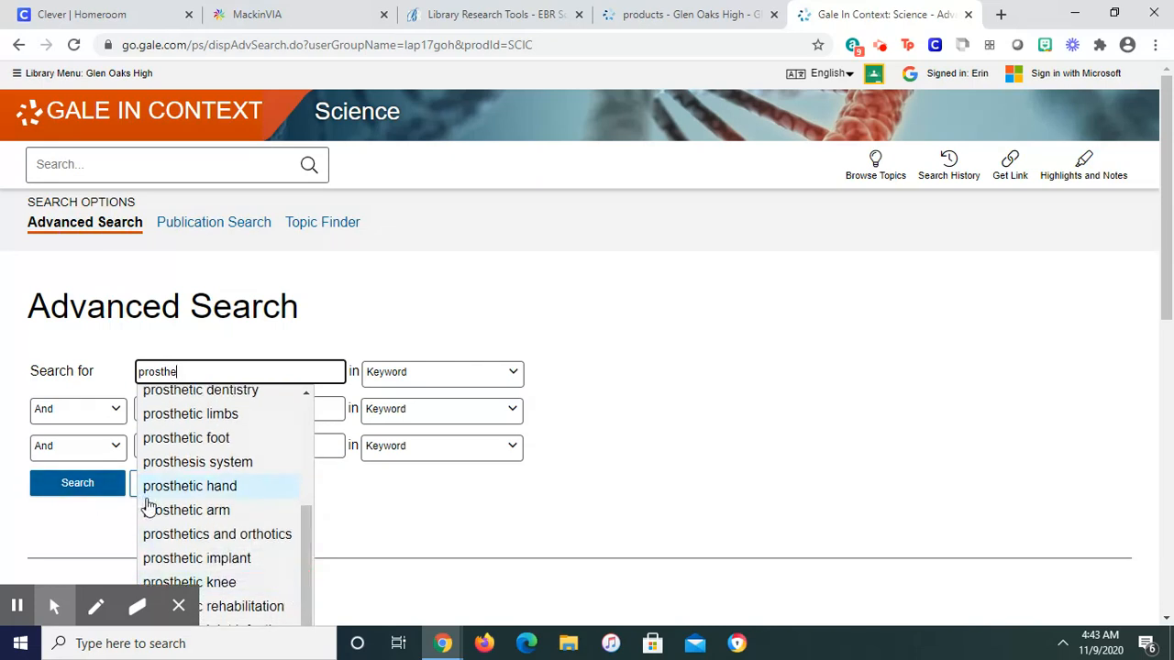
mouse_move(211, 569)
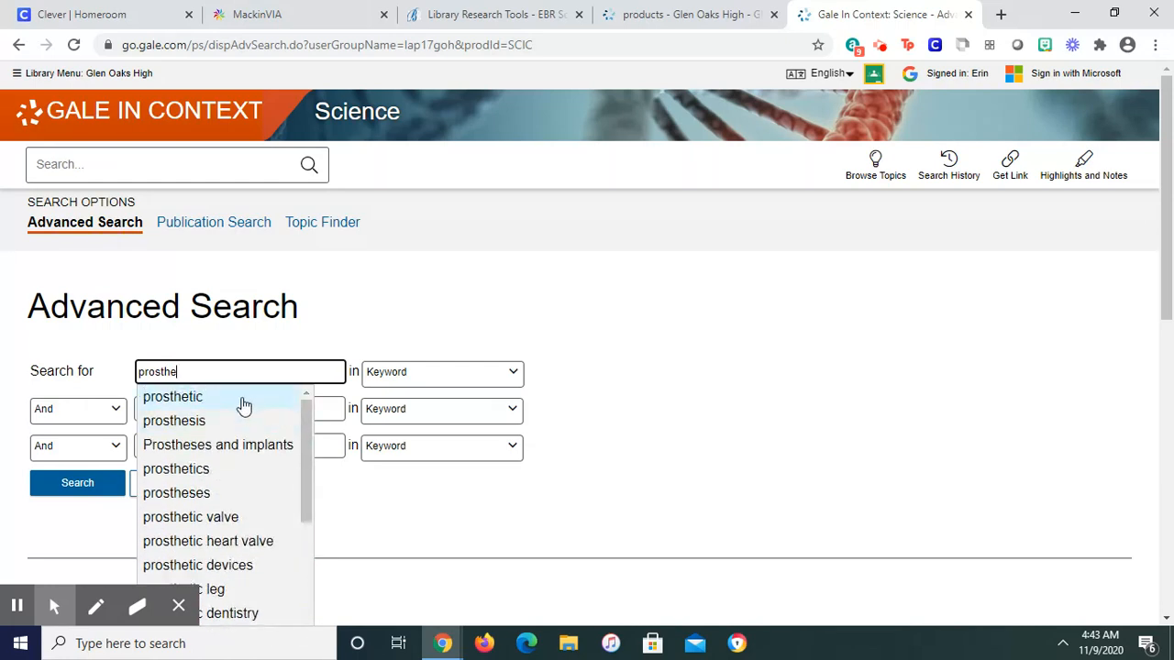
left_click(173, 397)
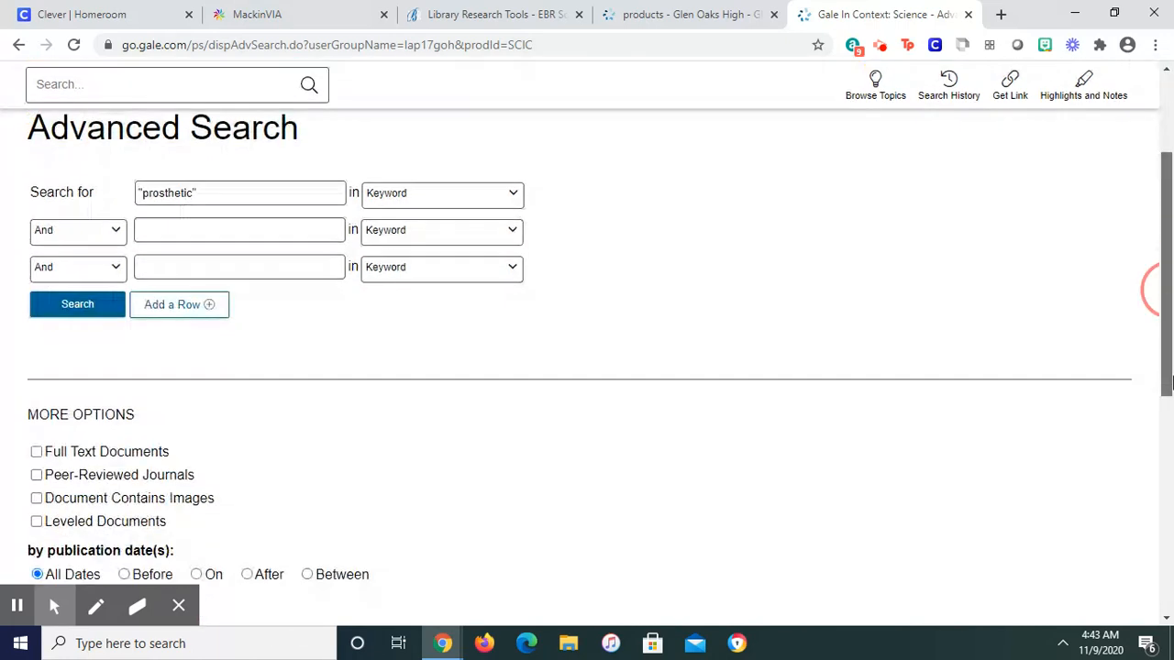
Check Full Text Documents under More Options and scroll to the bottom of the form
scroll("down", 3)
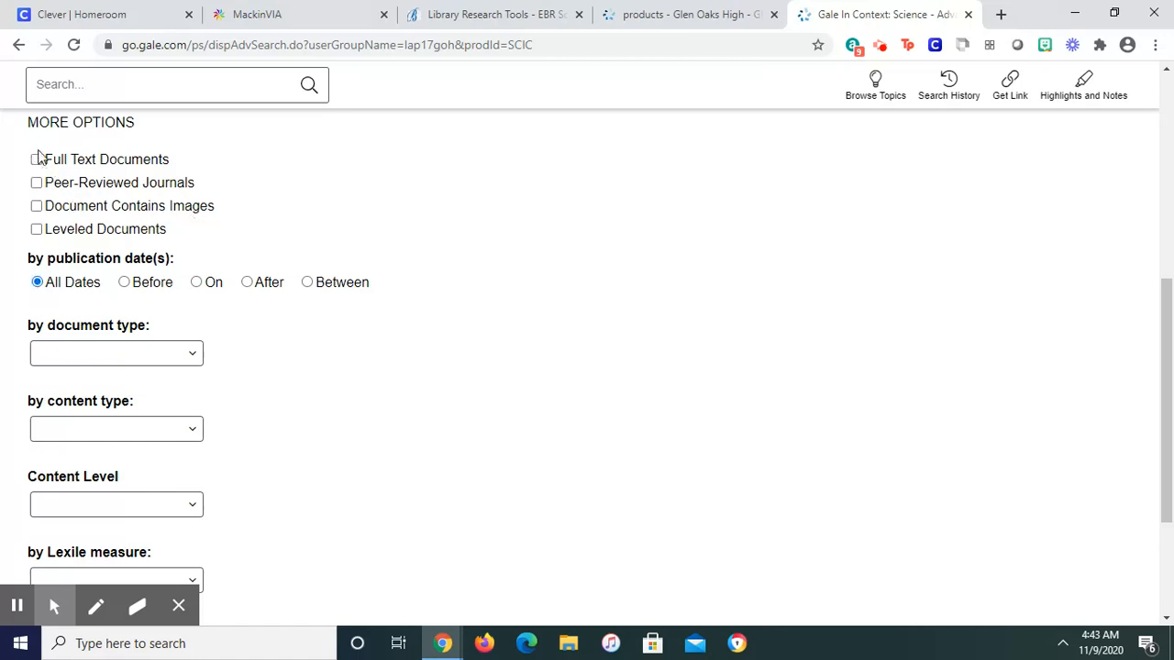
left_click(36, 159)
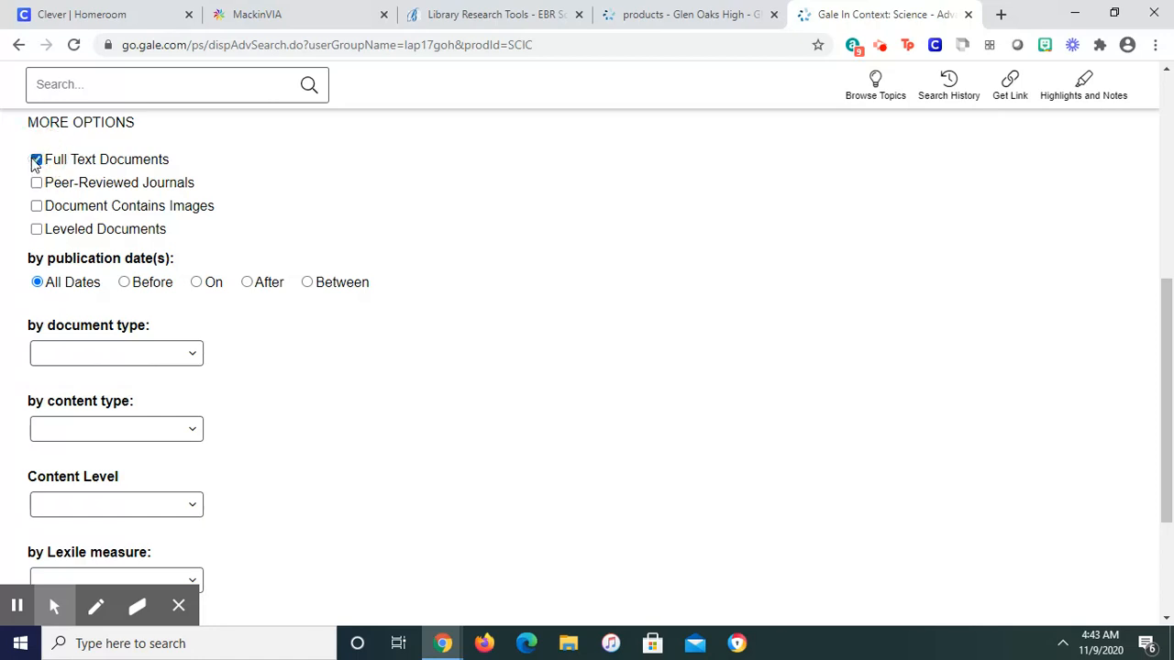
left_click(36, 159)
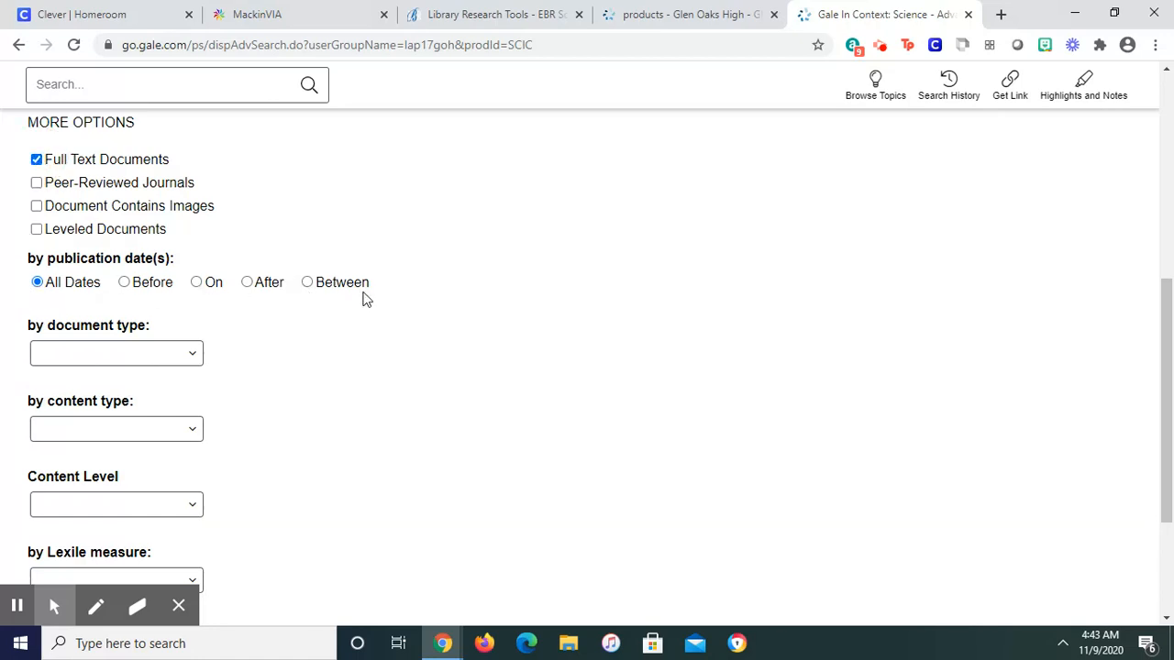
mouse_move(518, 307)
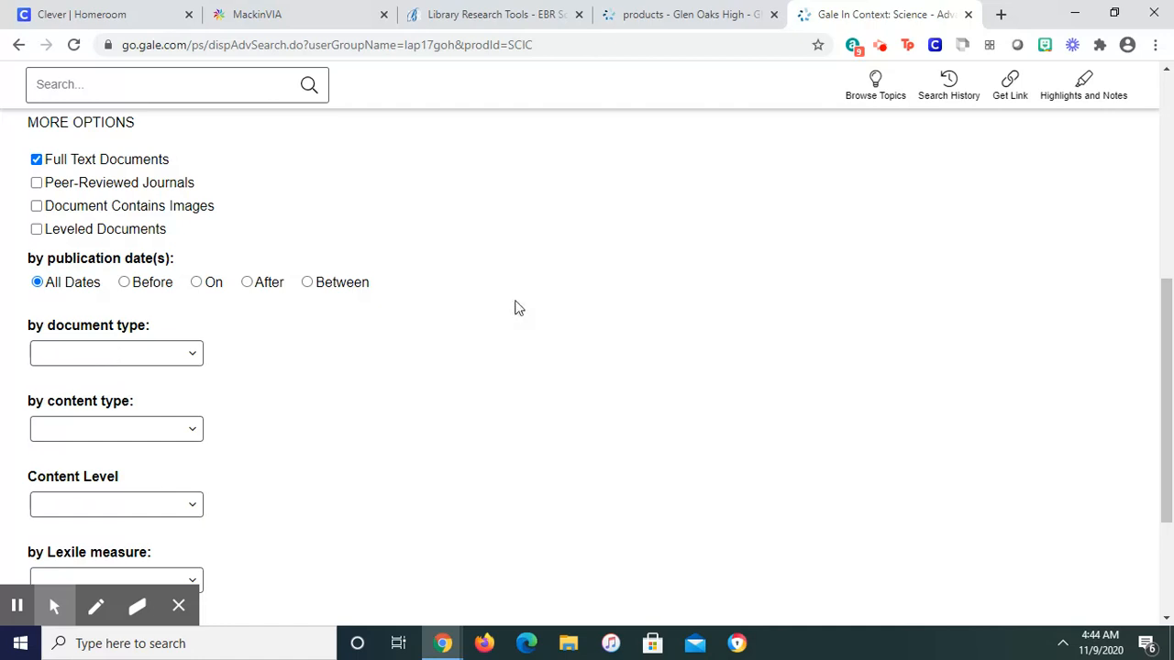
scroll("down", 3)
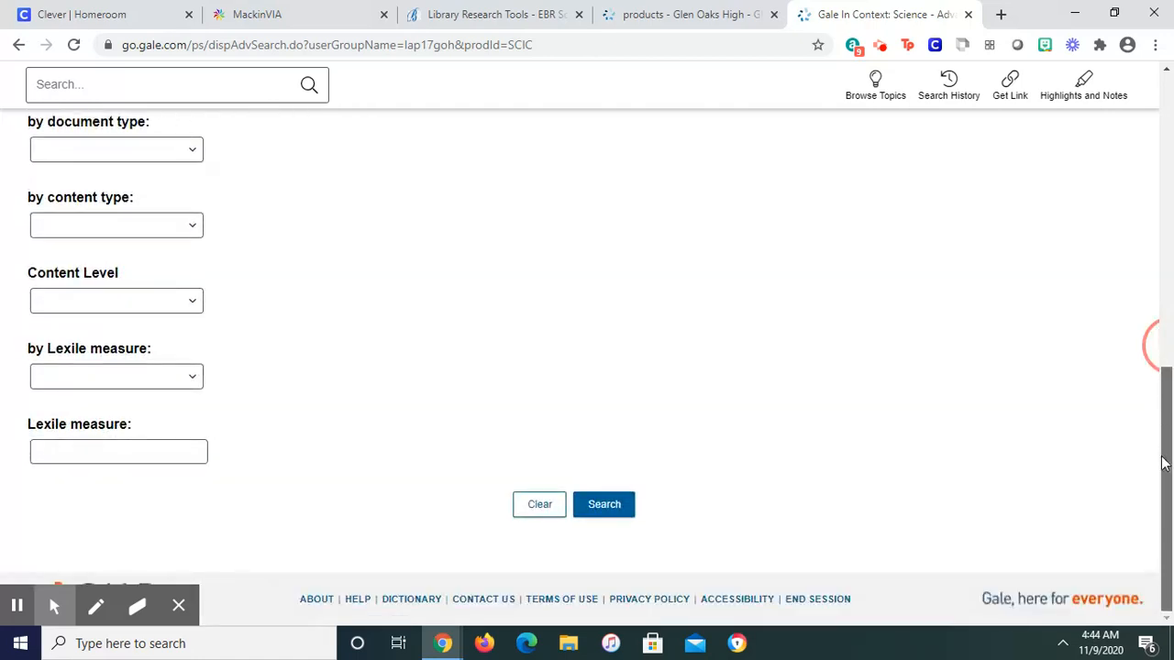
mouse_move(603, 504)
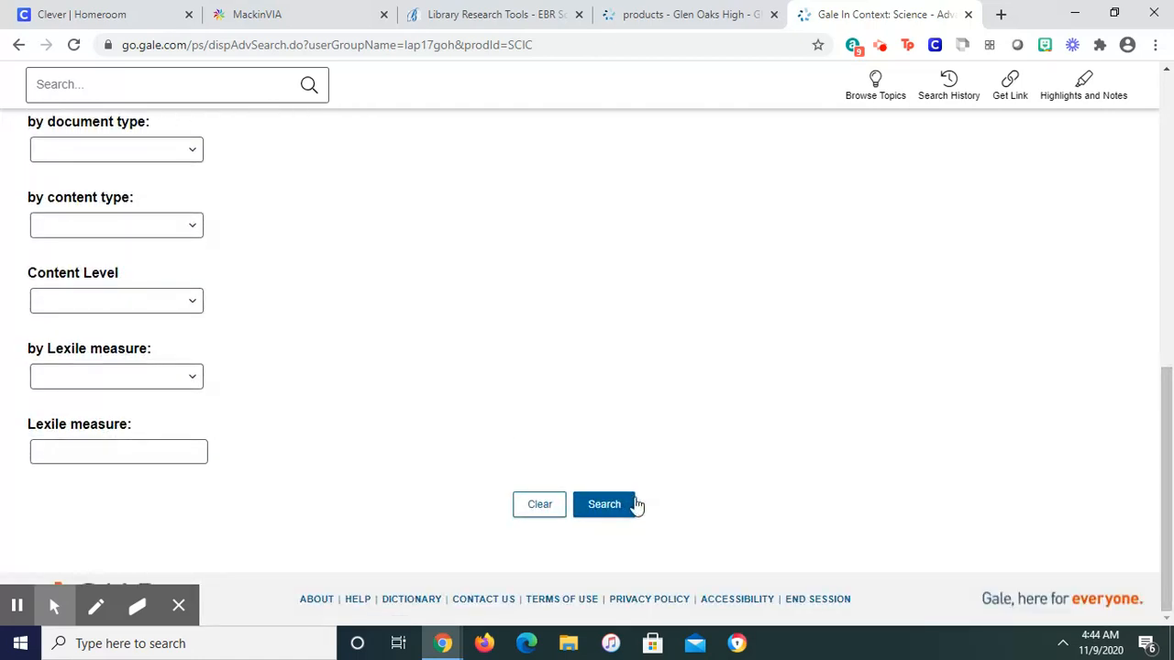
Run the prosthetic search and select 'Prosthetic research and sport' under Reference
left_click(604, 503)
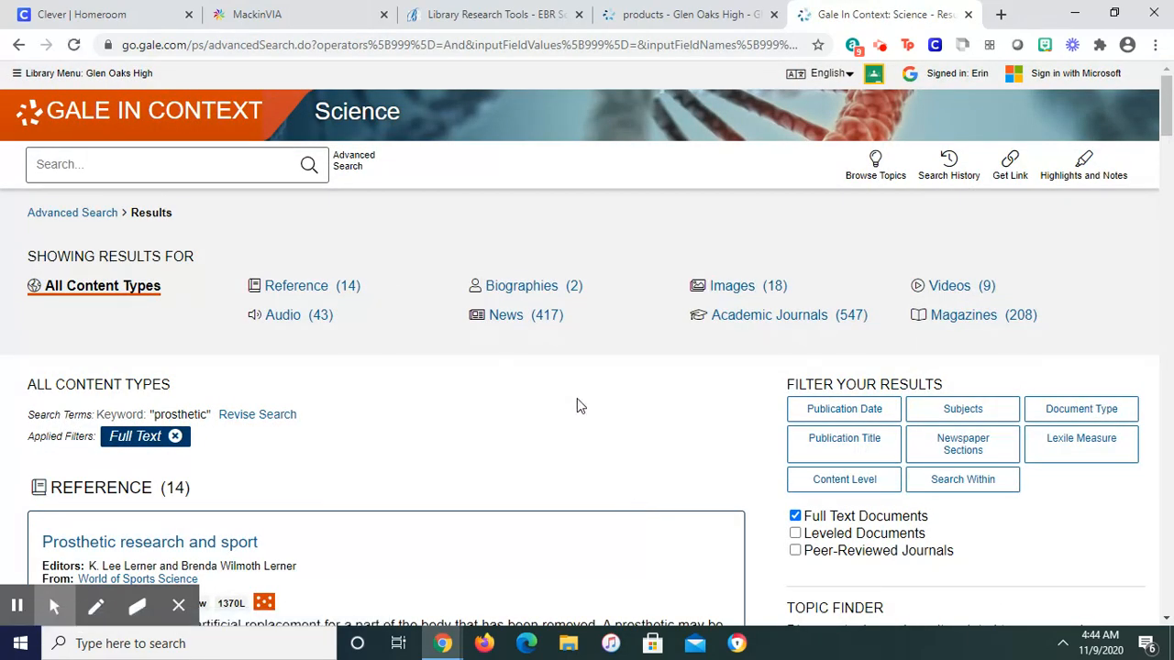
mouse_move(862, 305)
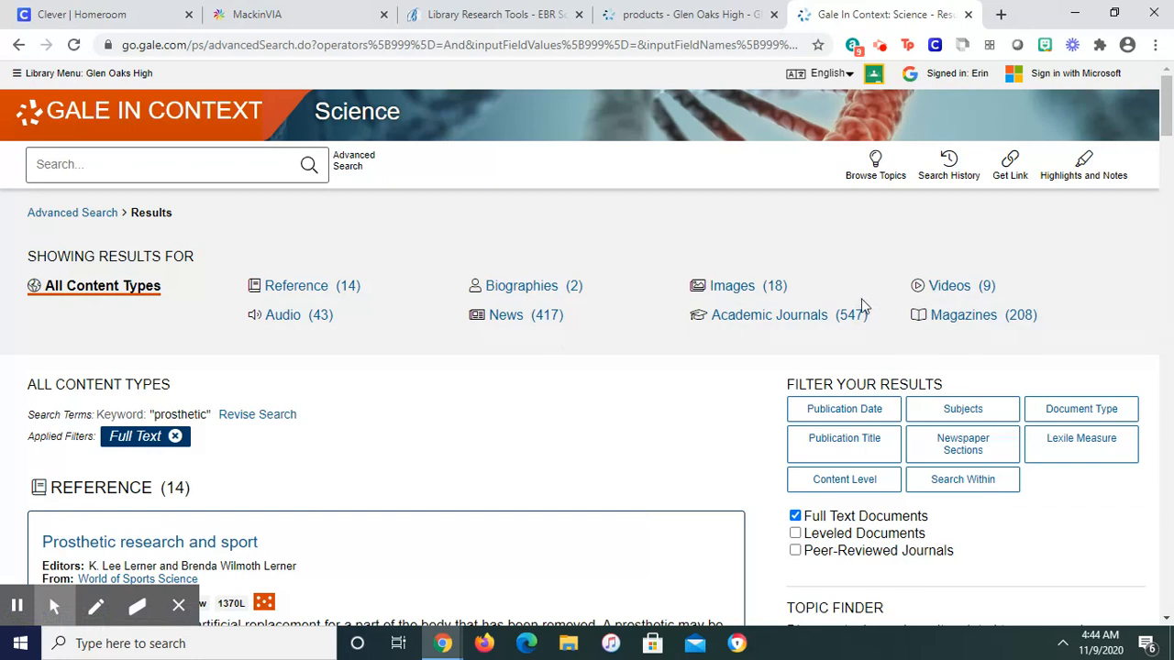
mouse_move(282, 315)
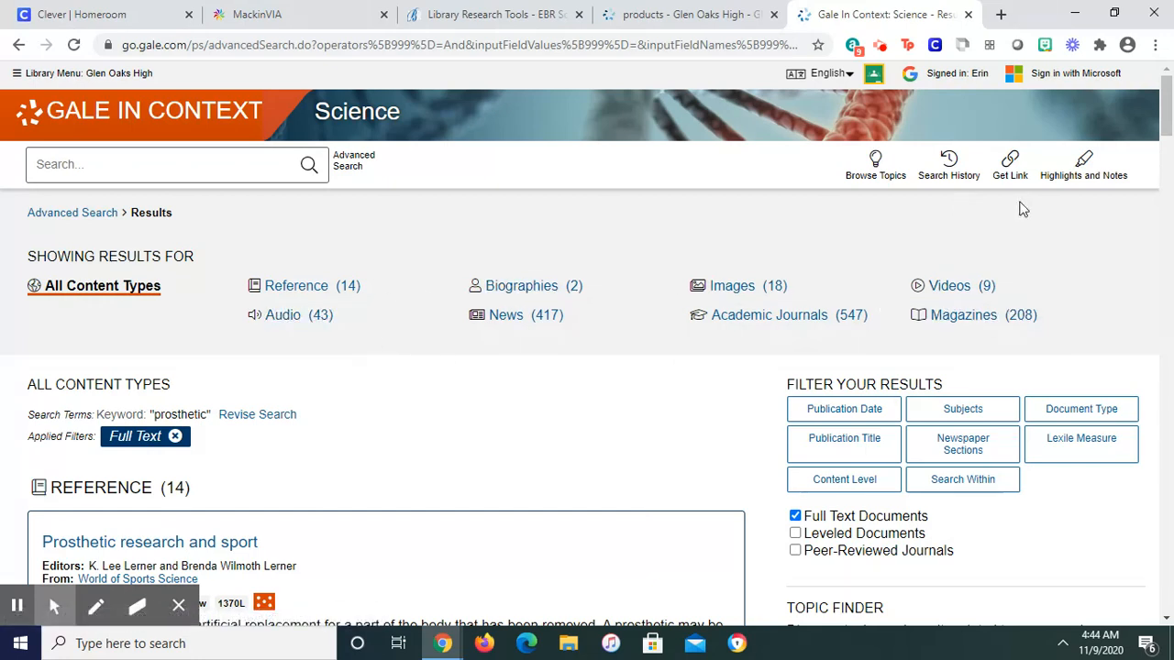
scroll("down", 3)
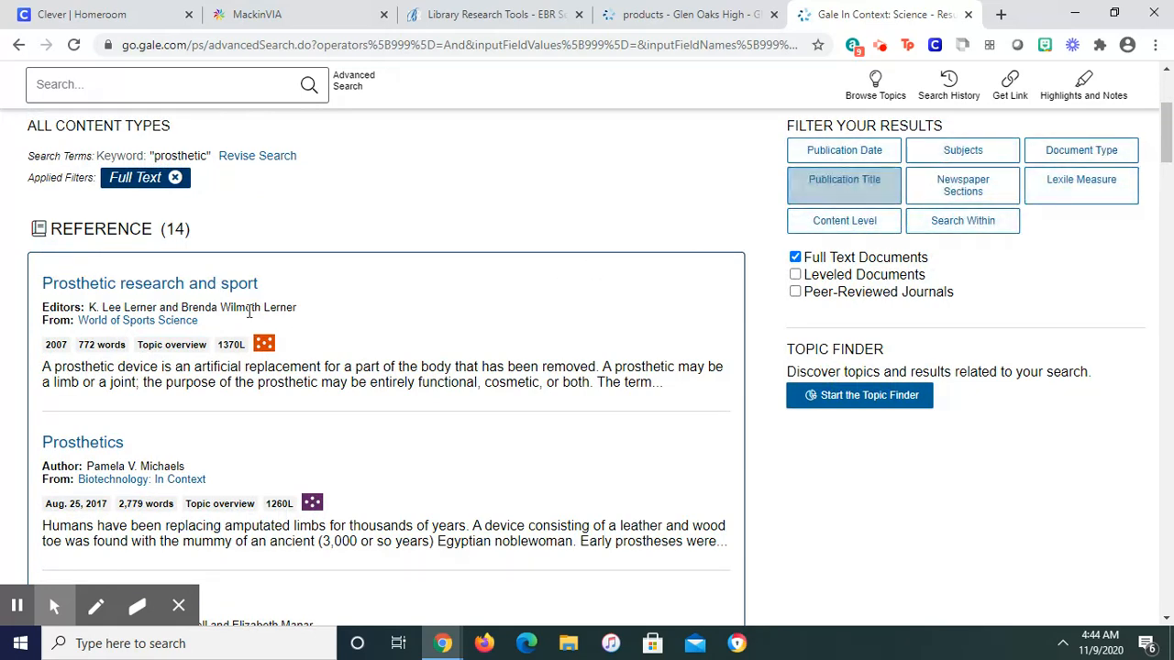
left_click(149, 282)
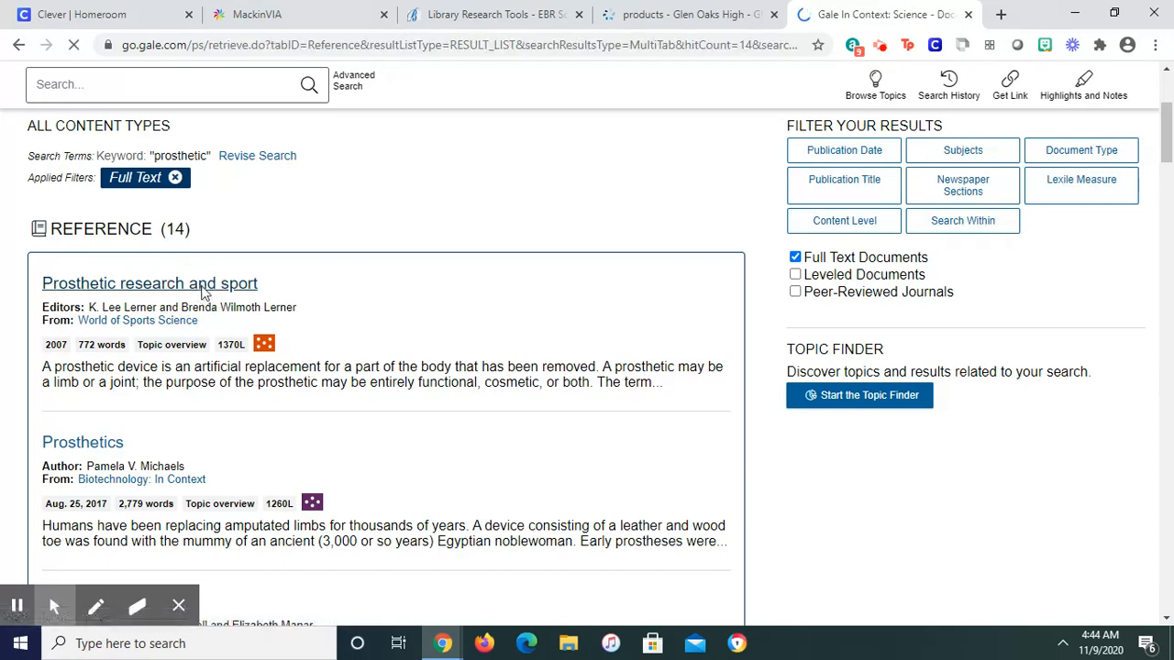
View and close the article's Send To options, then scroll through the article and back up
left_click(149, 283)
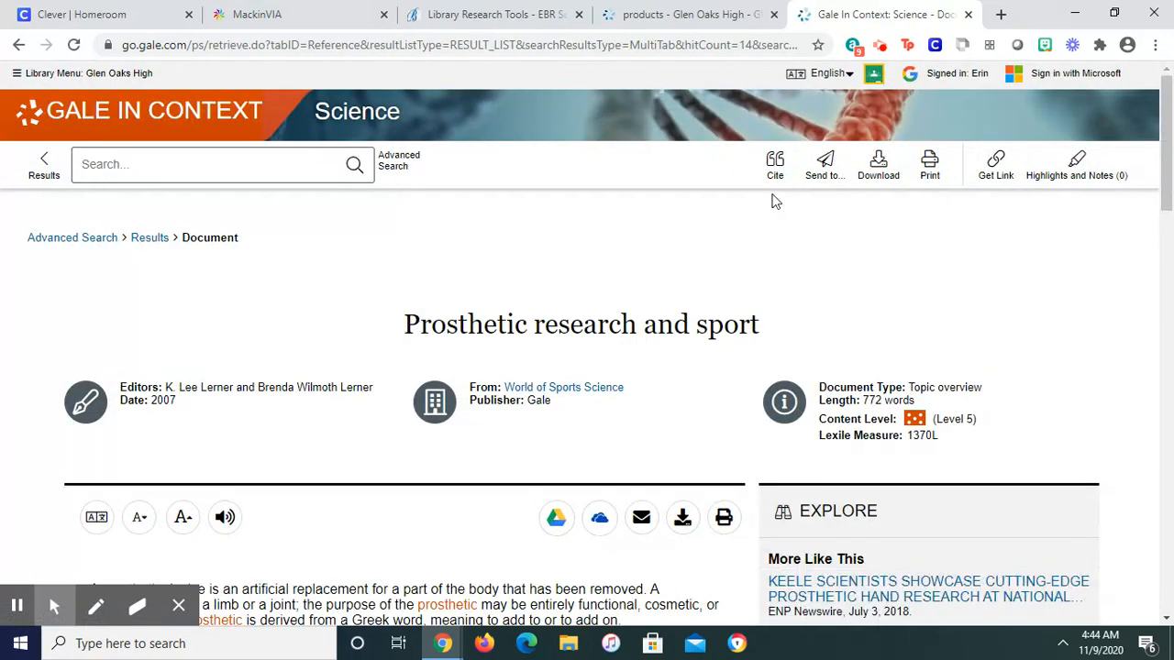
left_click(823, 165)
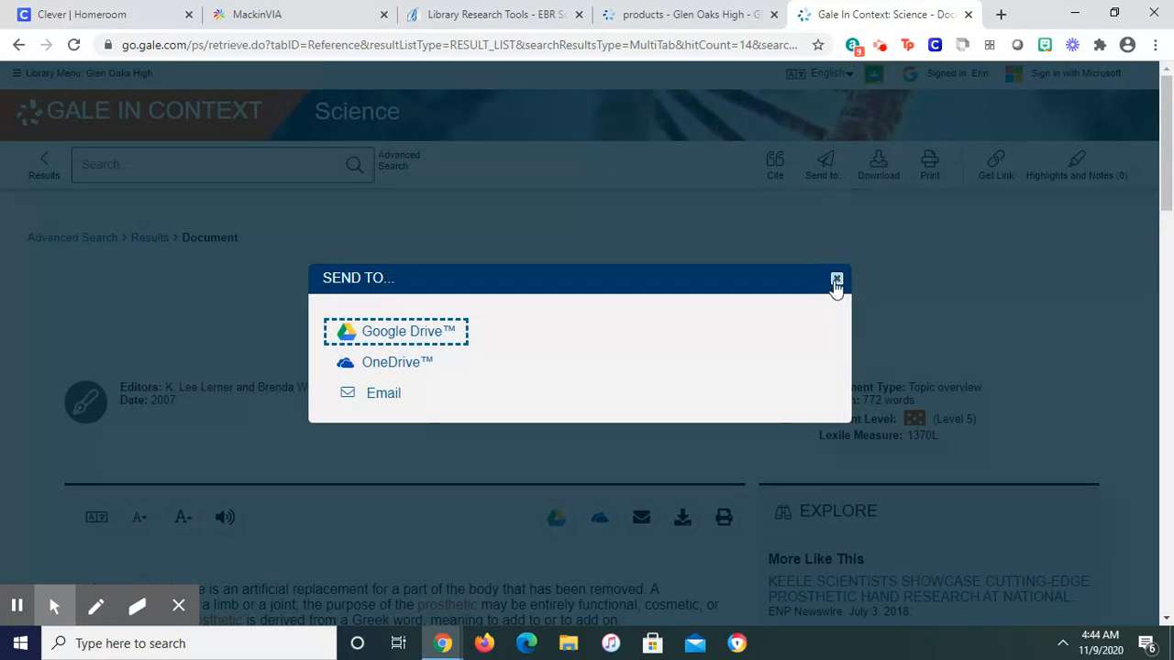
left_click(836, 279)
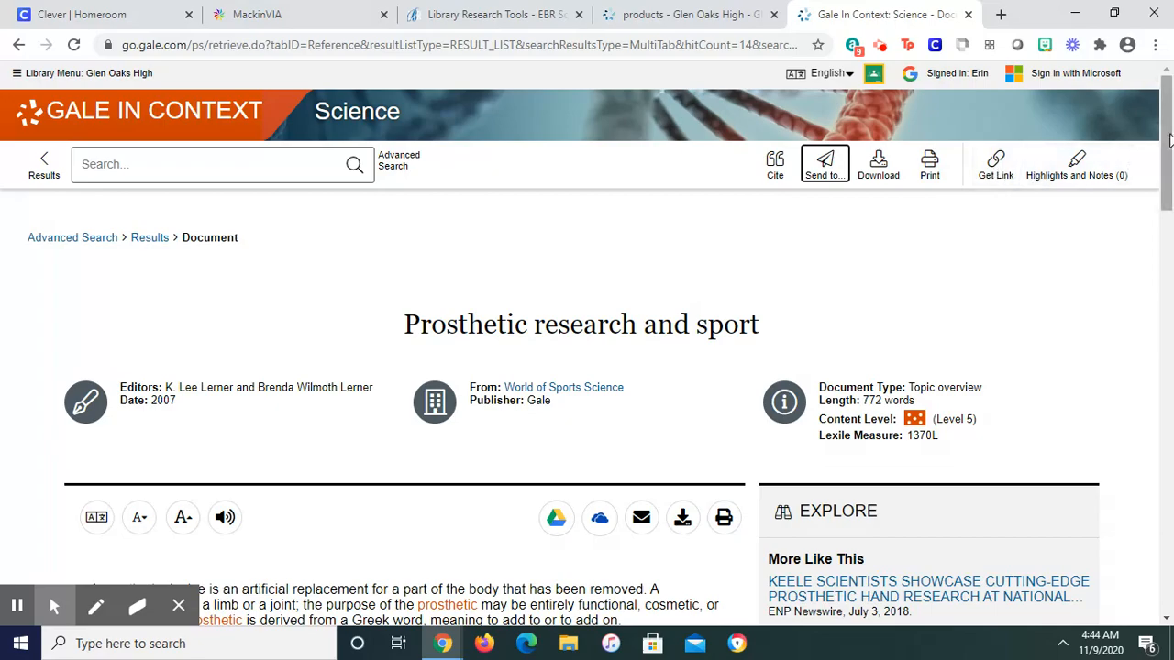
scroll("down", 3)
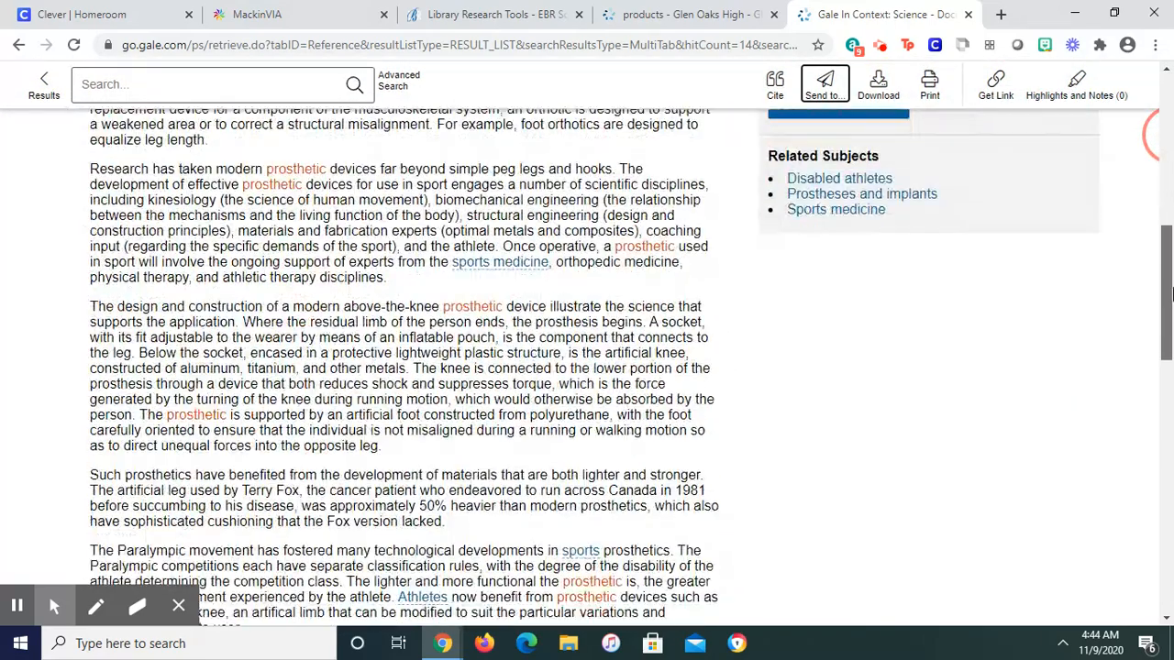
scroll("up", 3)
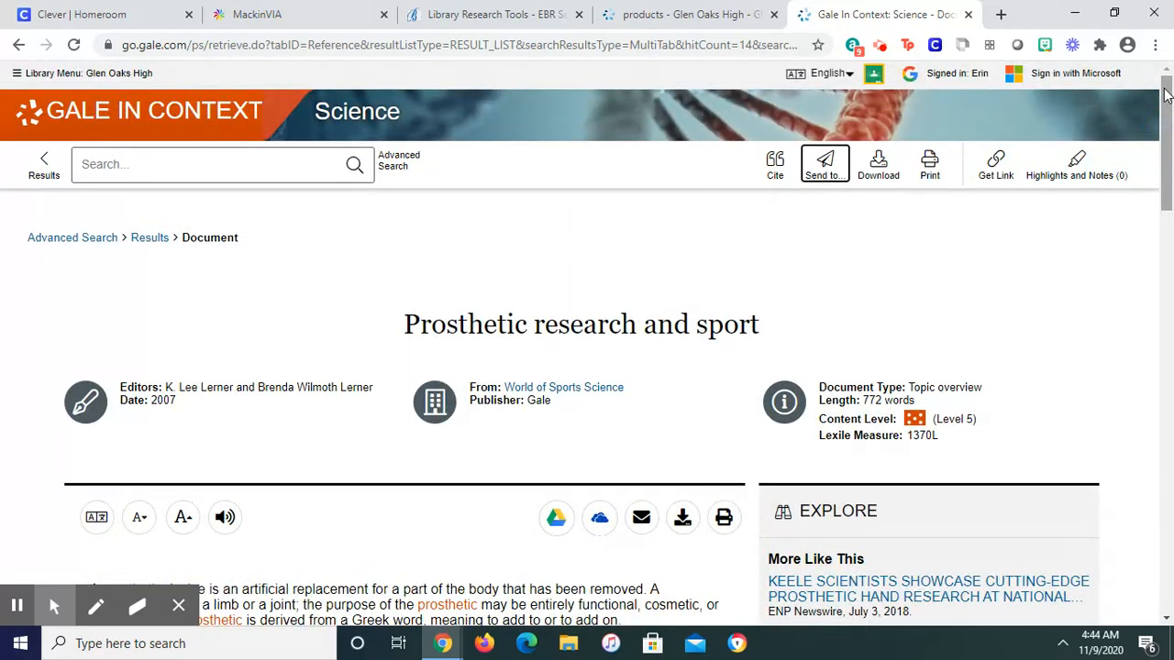